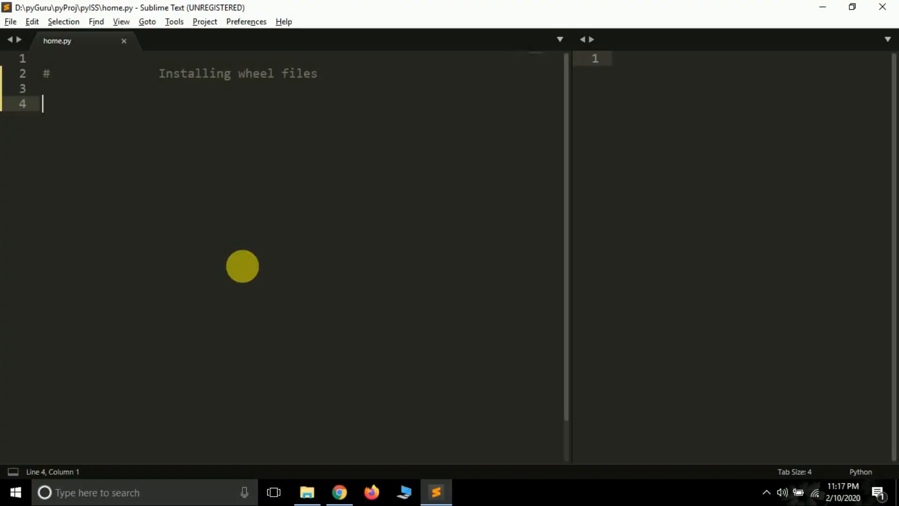
pyautogui.moveTo(248, 272)
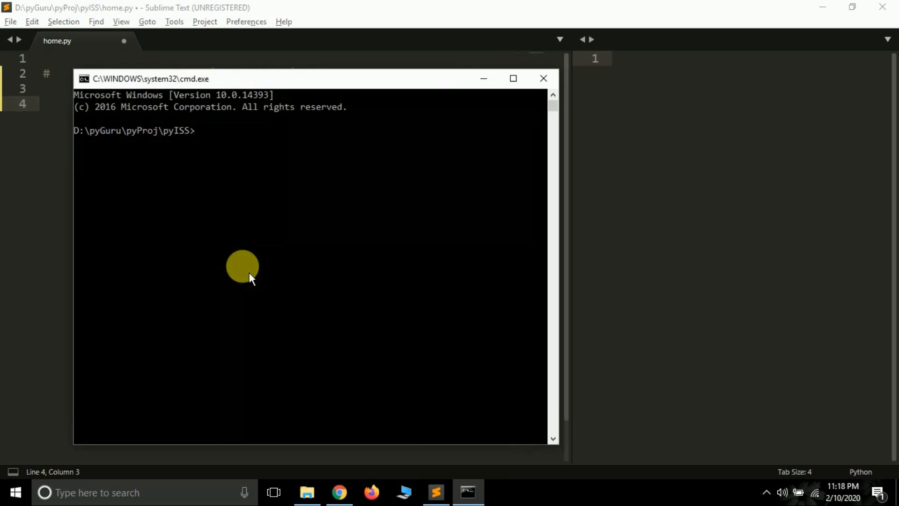
# Enter the command 'pip install pyaudio' in Command Prompt
pyautogui.write('pip ins')
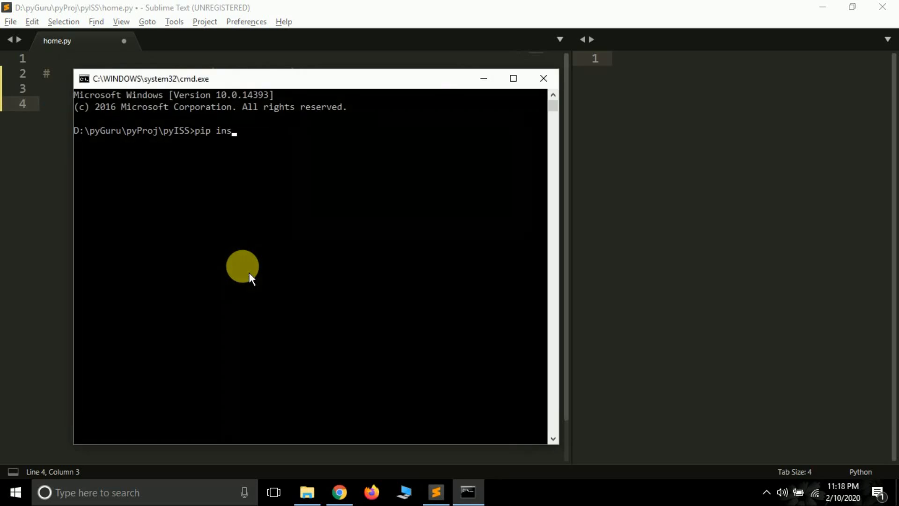
pyautogui.write('tall pya')
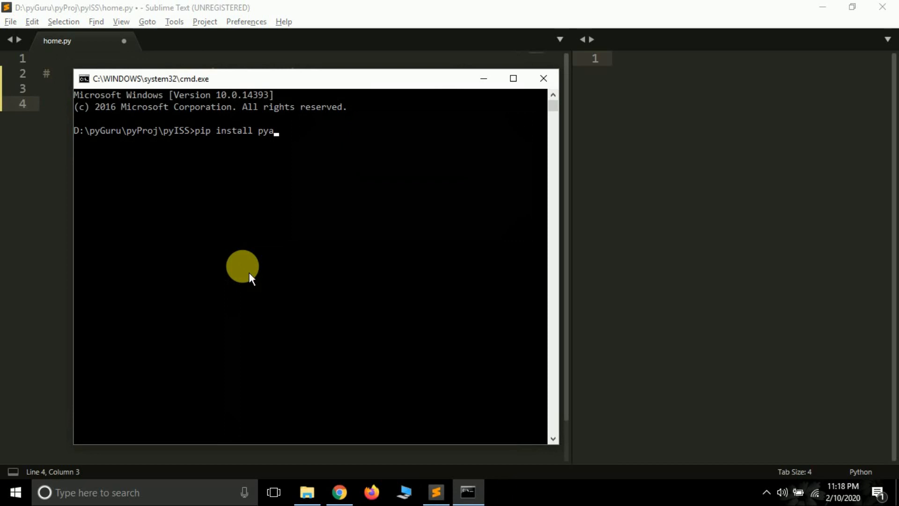
pyautogui.write('udio')
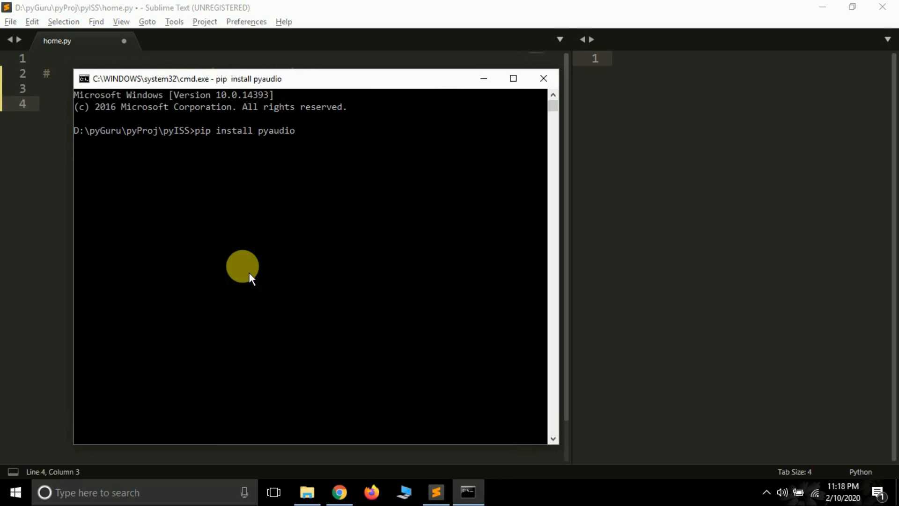
pyautogui.moveTo(215, 230)
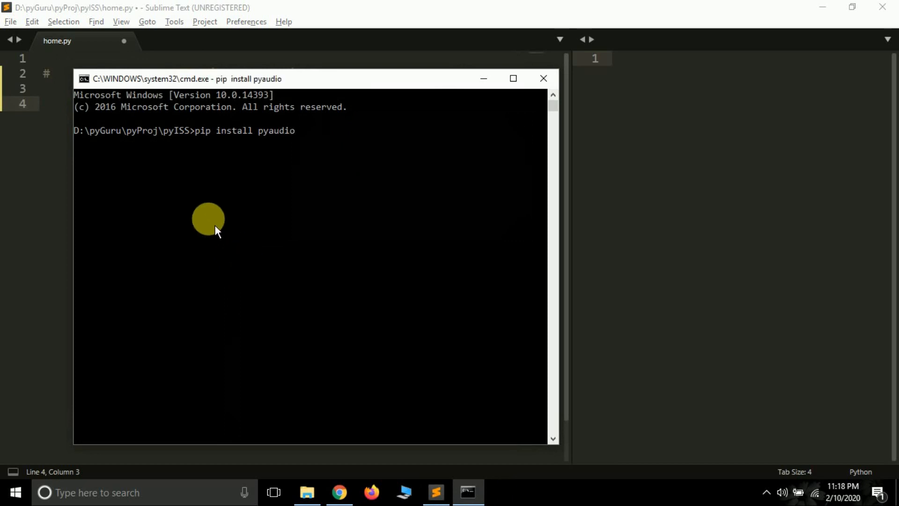
pyautogui.moveTo(202, 220)
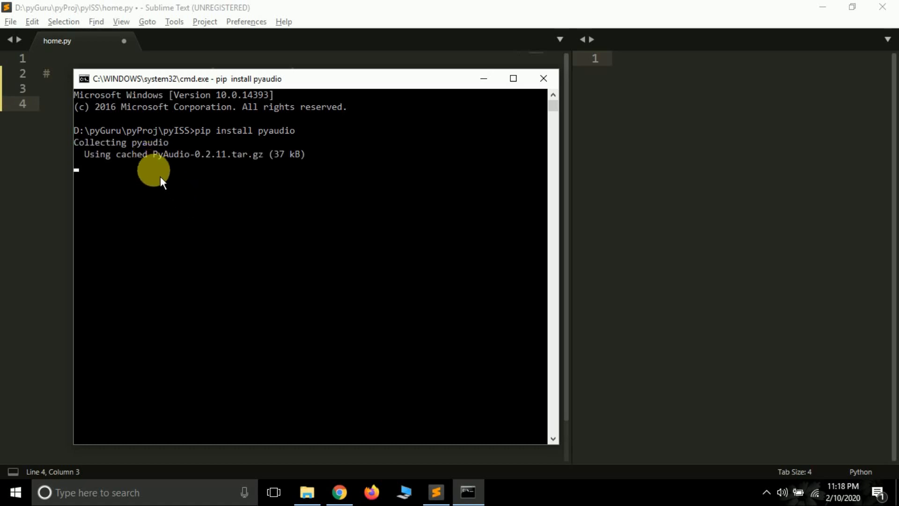
pyautogui.moveTo(238, 189)
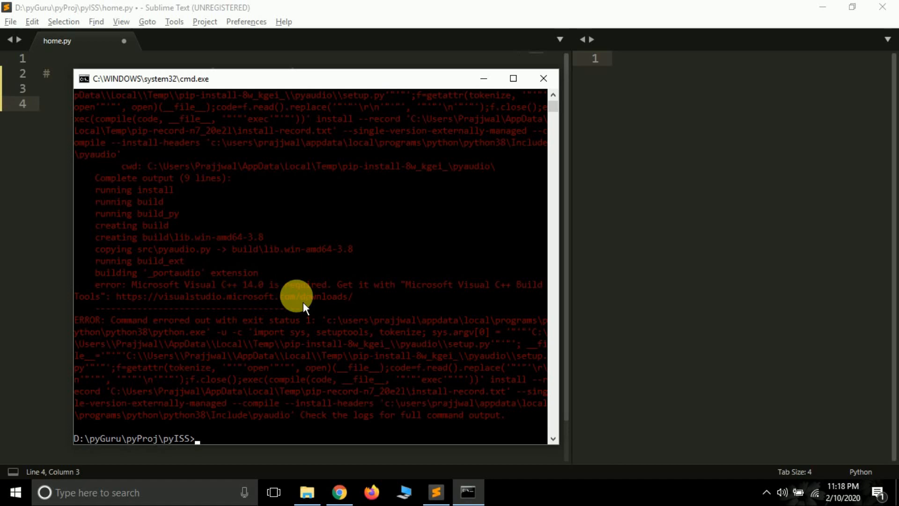
pyautogui.moveTo(372, 301)
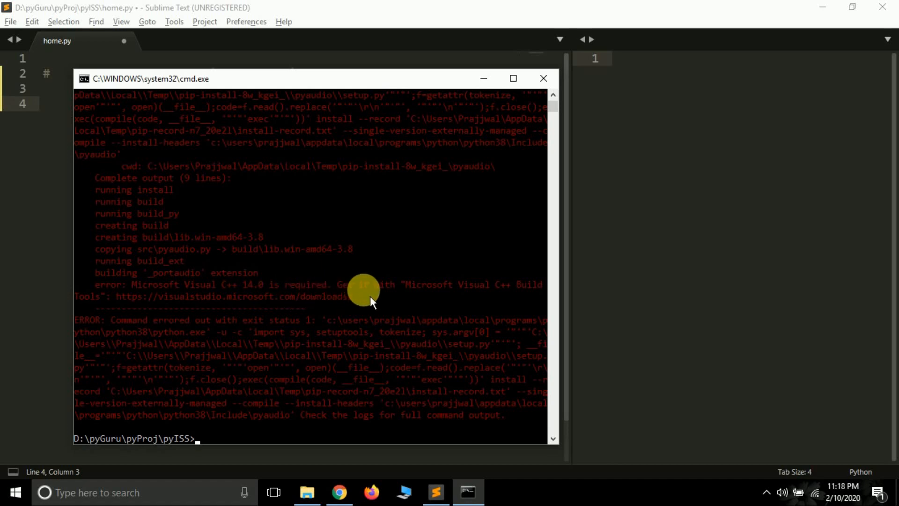
pyautogui.moveTo(538, 117)
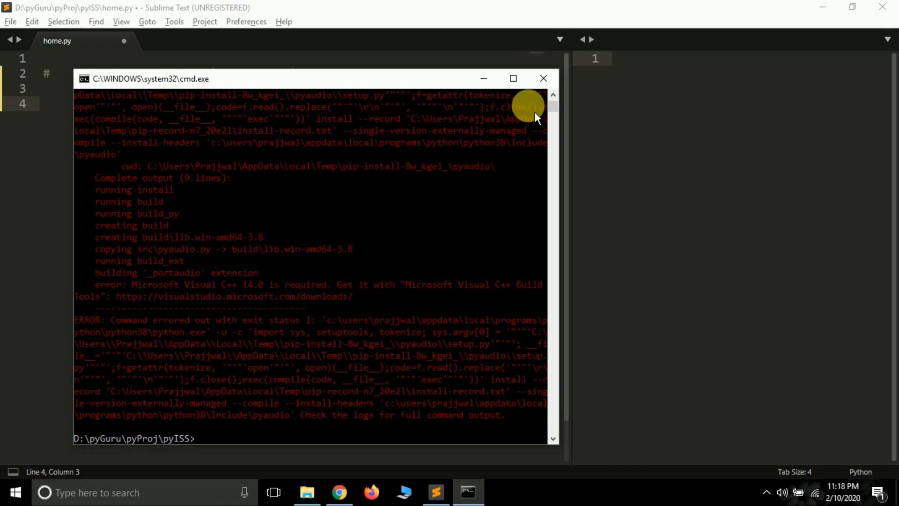
pyautogui.moveTo(512, 78)
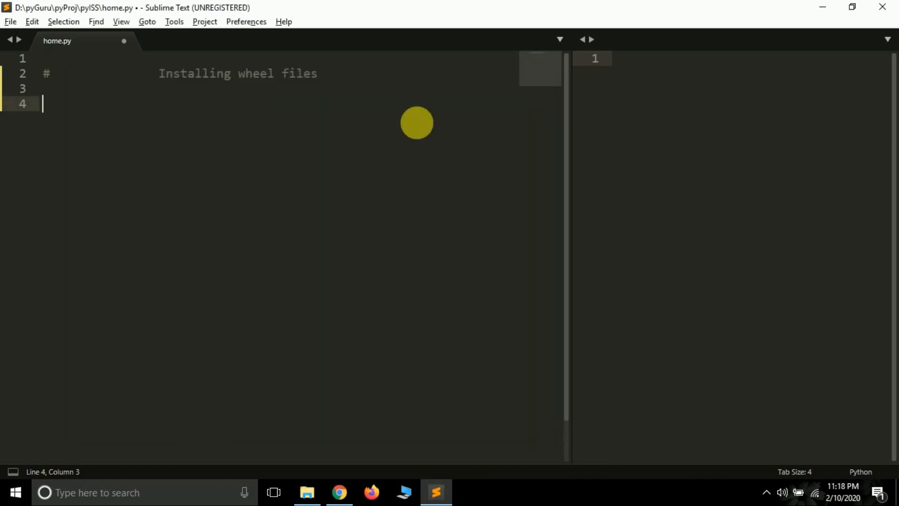
# Save the pending edits to home.py with Ctrl+S
pyautogui.press('ctrl+s')
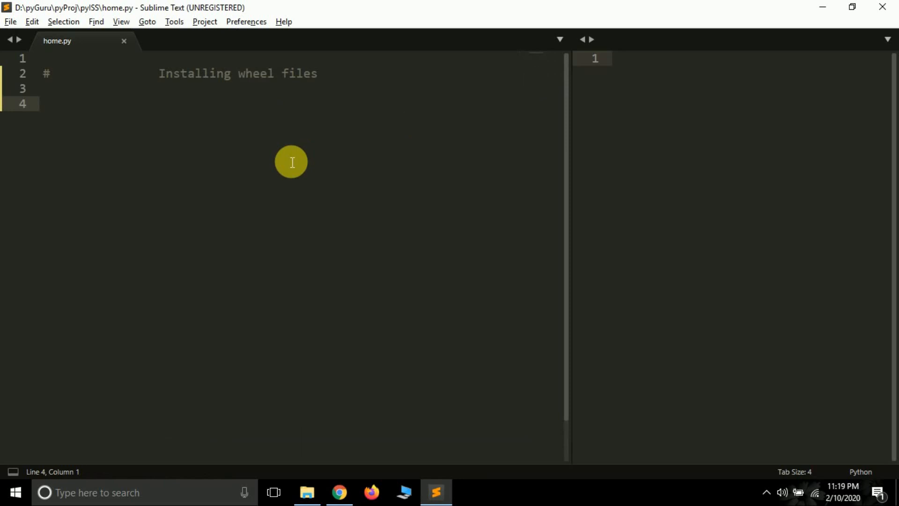
pyautogui.moveTo(289, 169)
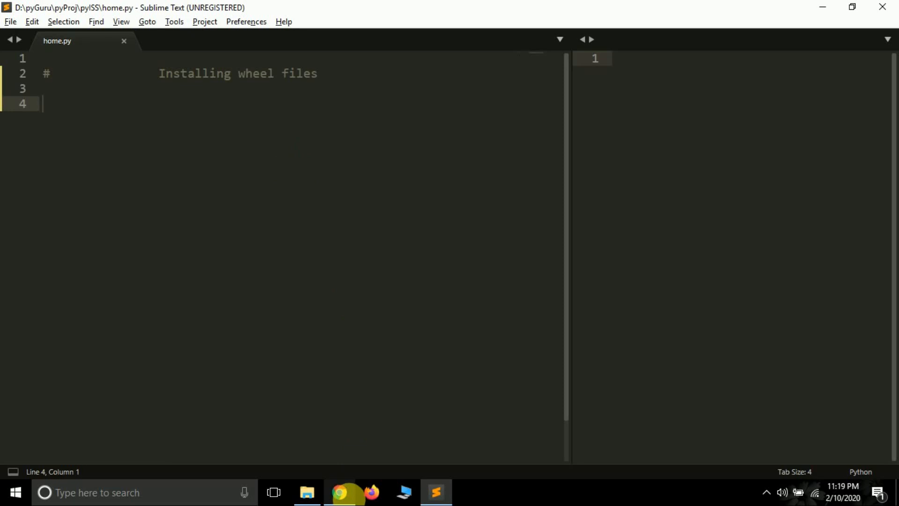
# In Chrome, search 'ifd.uci.edu python' and open the Python Extension Packages for Windows page
pyautogui.click(339, 492)
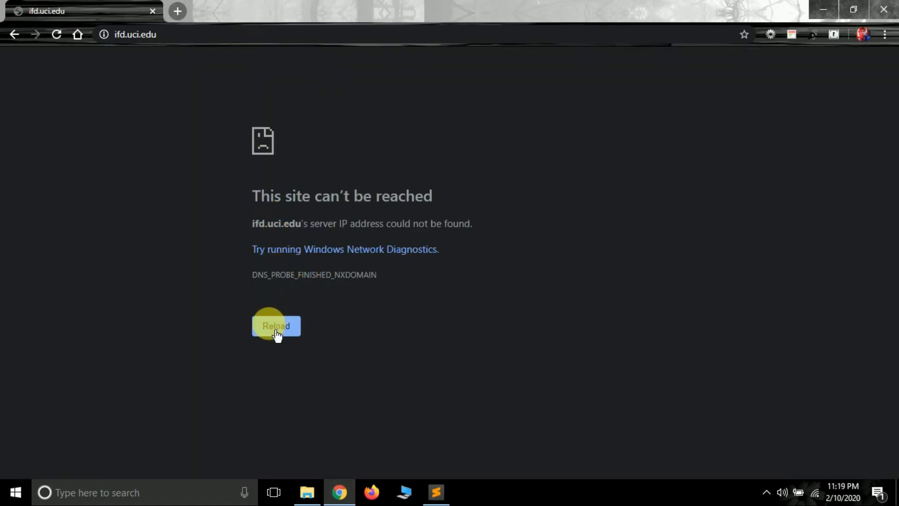
pyautogui.moveTo(202, 34)
pyautogui.write('ifd')
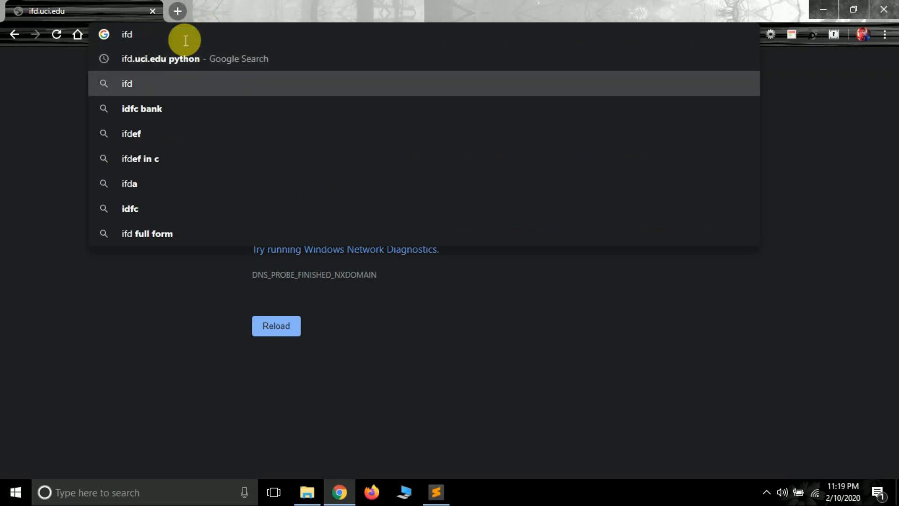
pyautogui.click(194, 59)
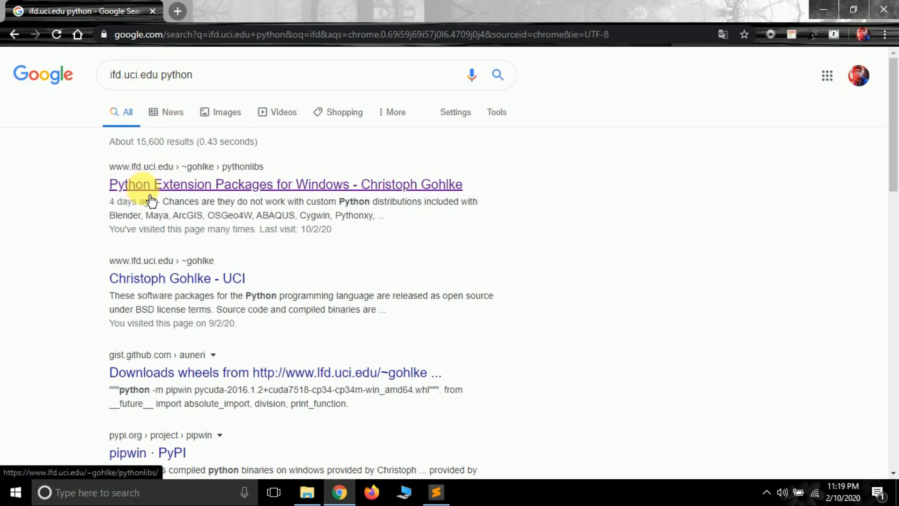
pyautogui.moveTo(381, 192)
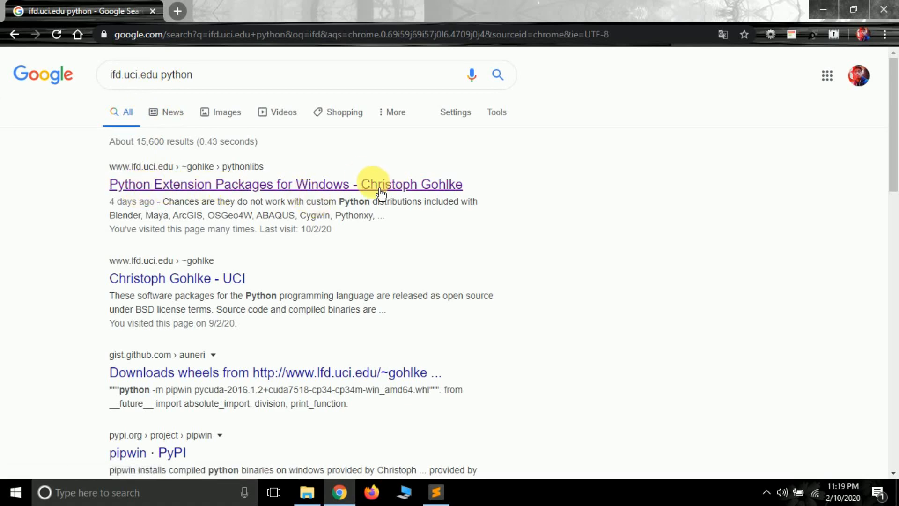
pyautogui.click(285, 184)
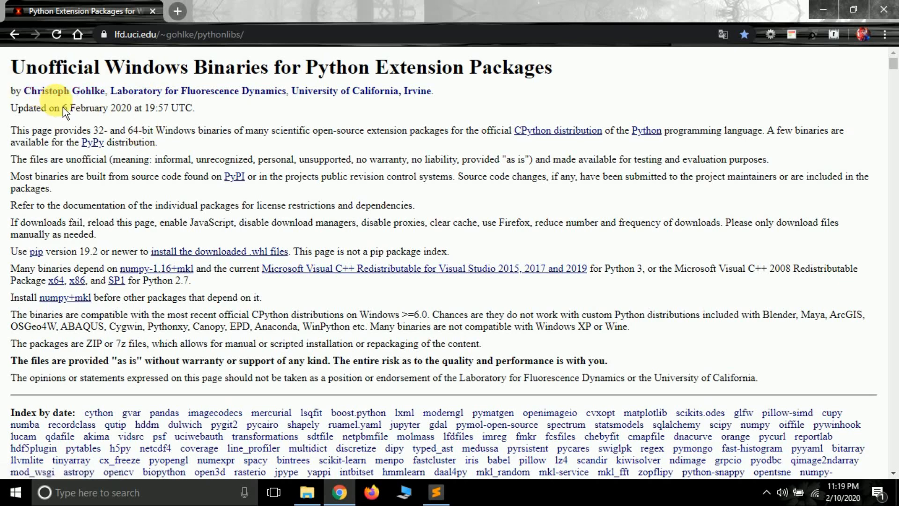
pyautogui.moveTo(554, 165)
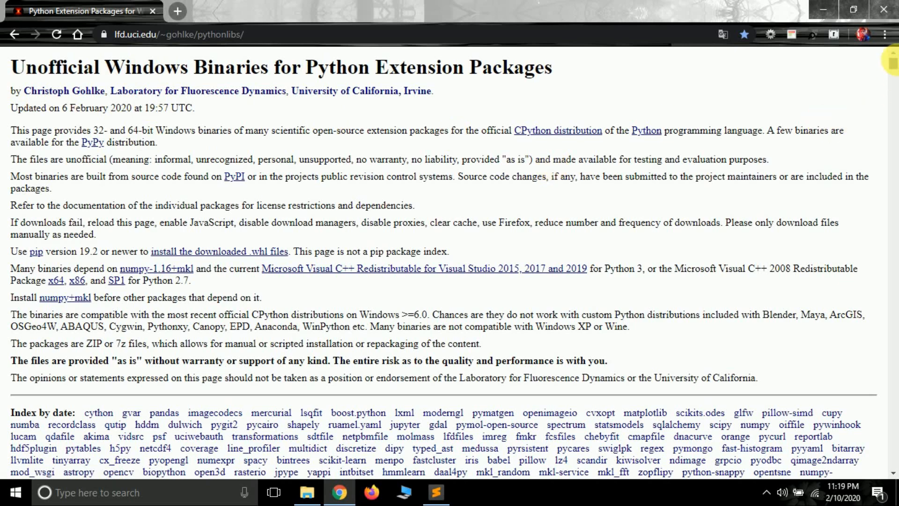
pyautogui.moveTo(866, 128)
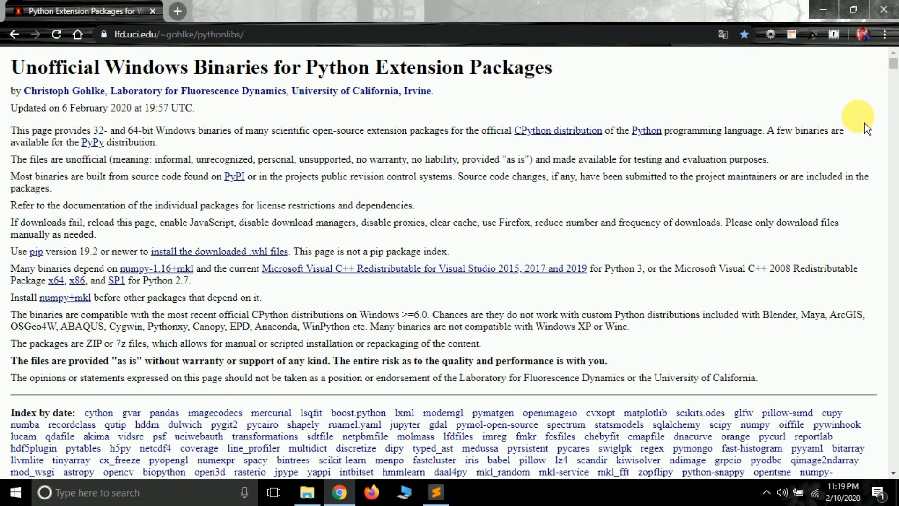
pyautogui.moveTo(863, 142)
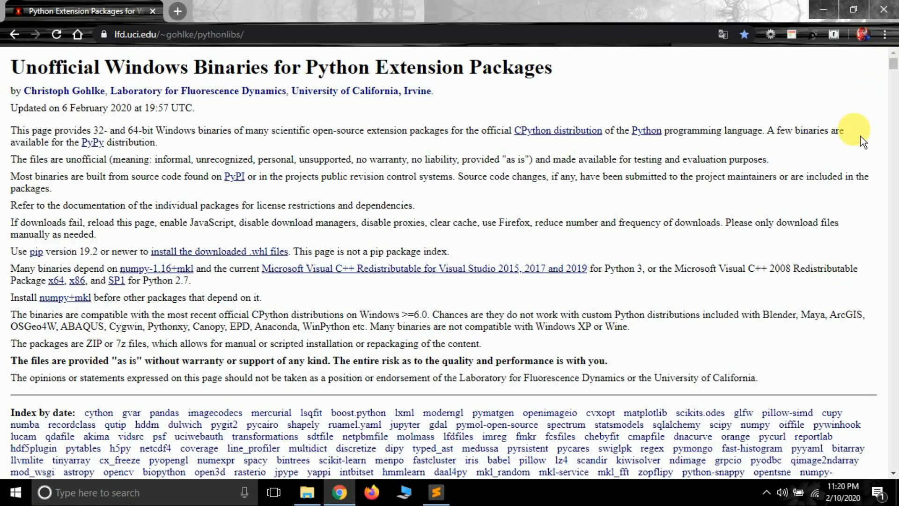
# Scroll down the pythonlibs page until the PyAudio-0.2.11 wheel list is visible
pyautogui.scroll(-3)
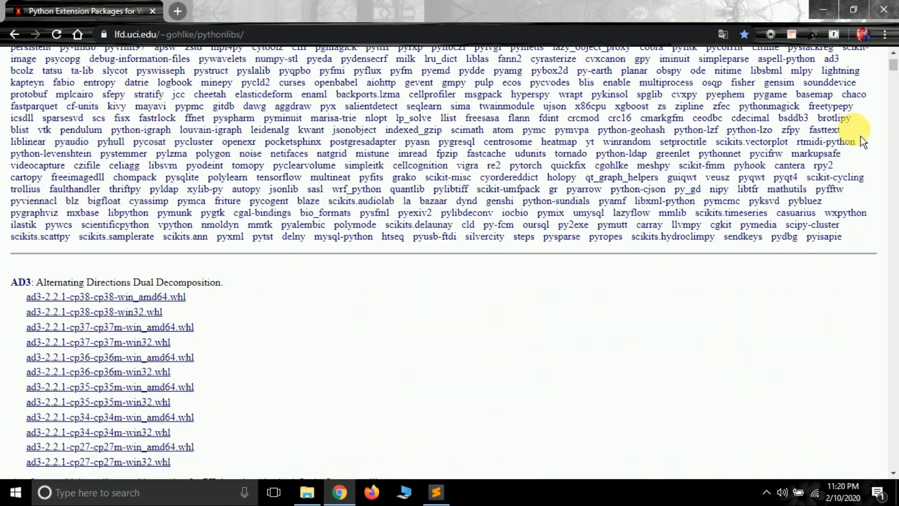
pyautogui.scroll(3)
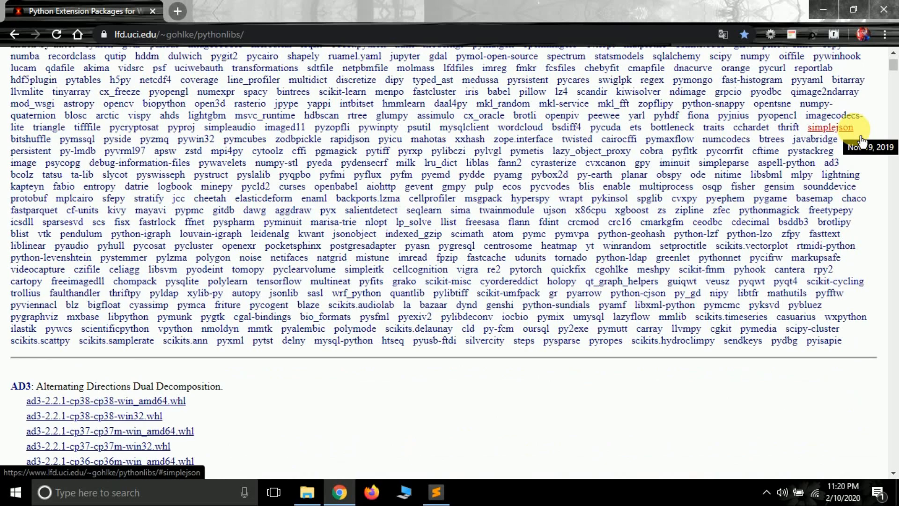
pyautogui.scroll(3)
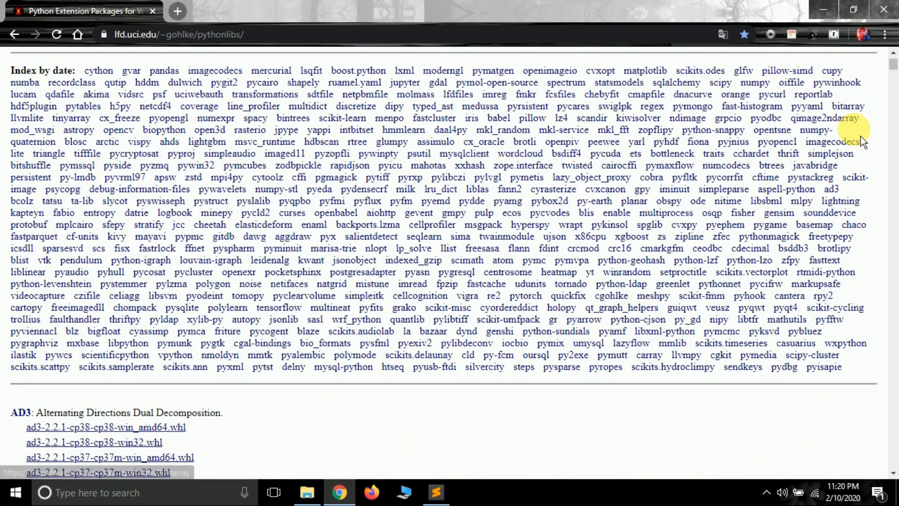
pyautogui.scroll(-3)
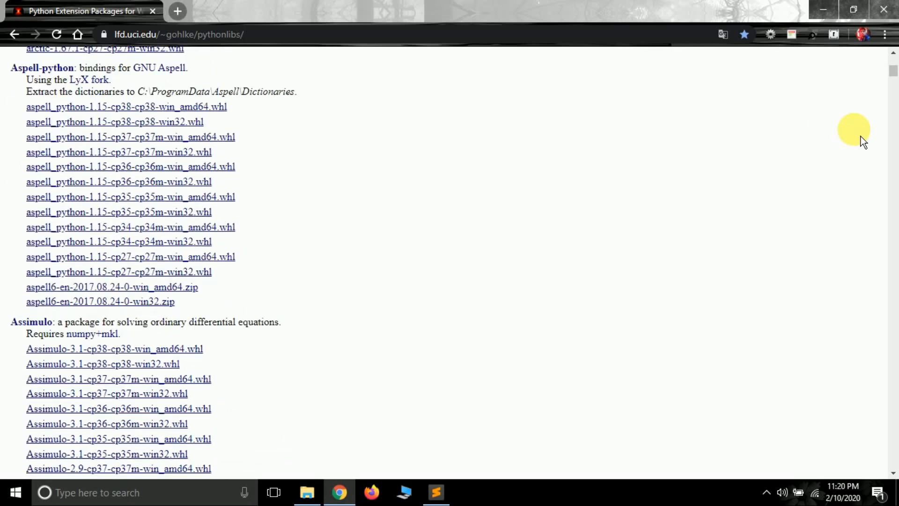
pyautogui.scroll(-3)
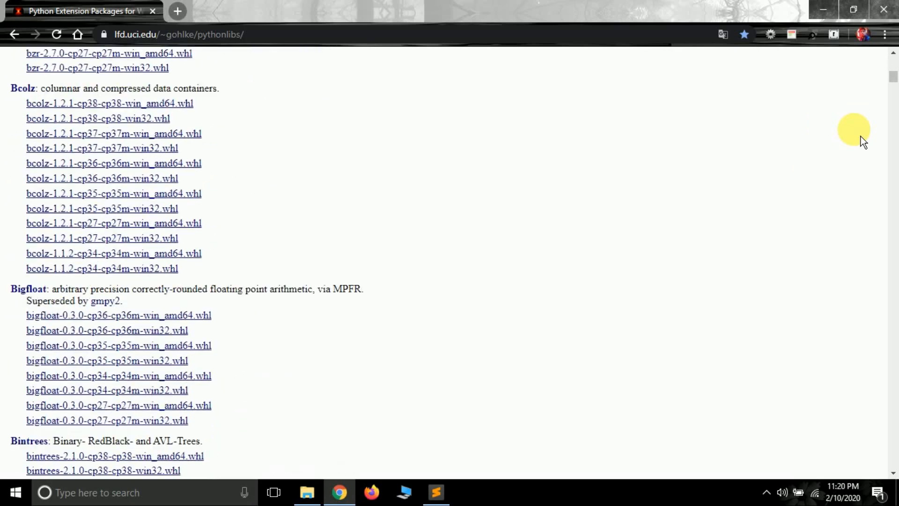
pyautogui.scroll(-3)
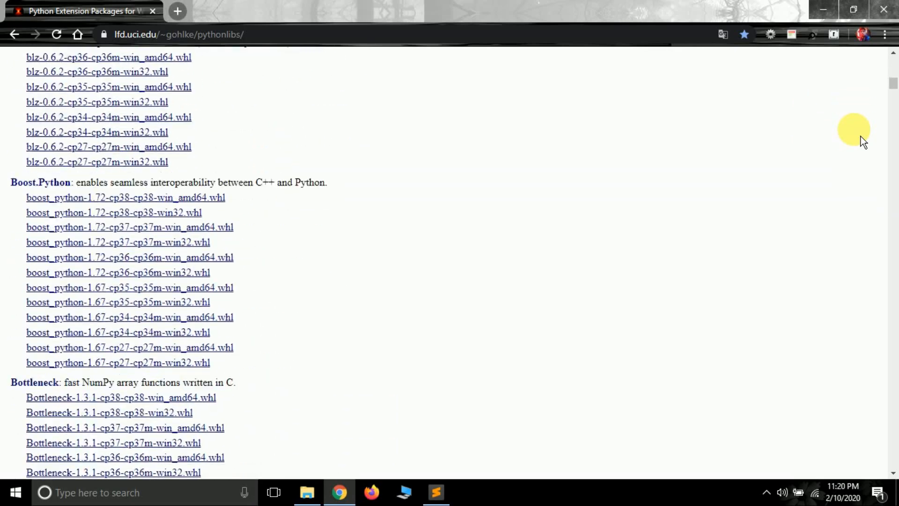
pyautogui.scroll(-3)
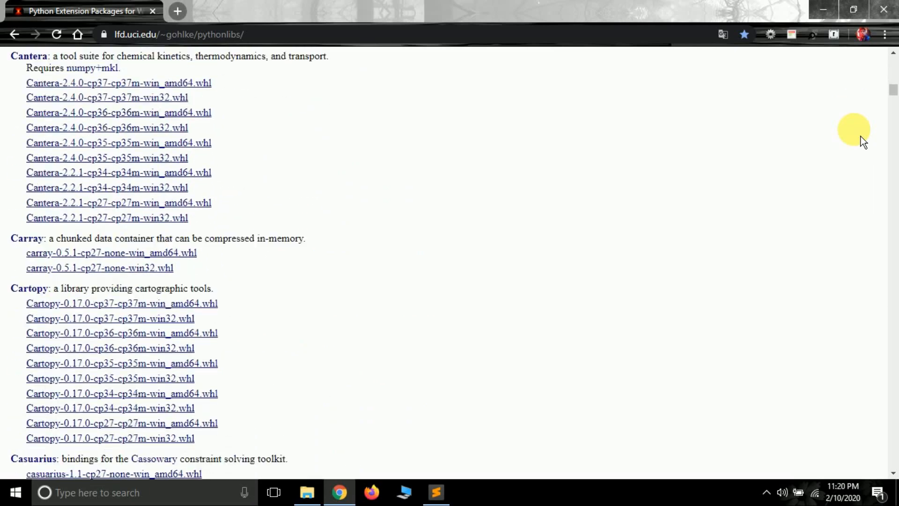
pyautogui.scroll(-3)
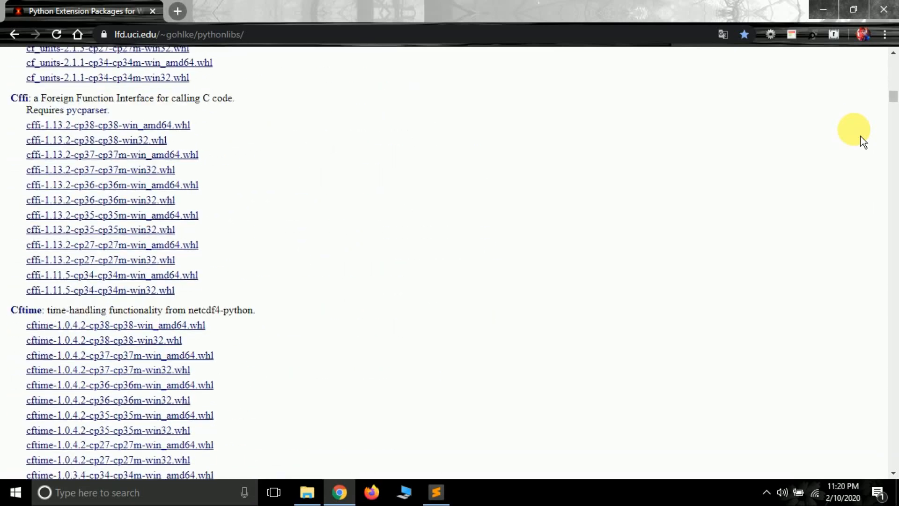
pyautogui.scroll(-3)
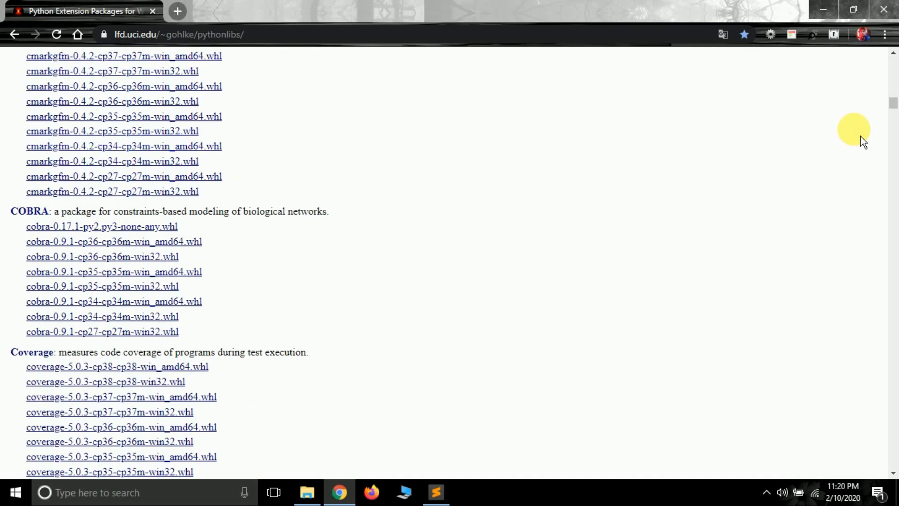
pyautogui.scroll(-3)
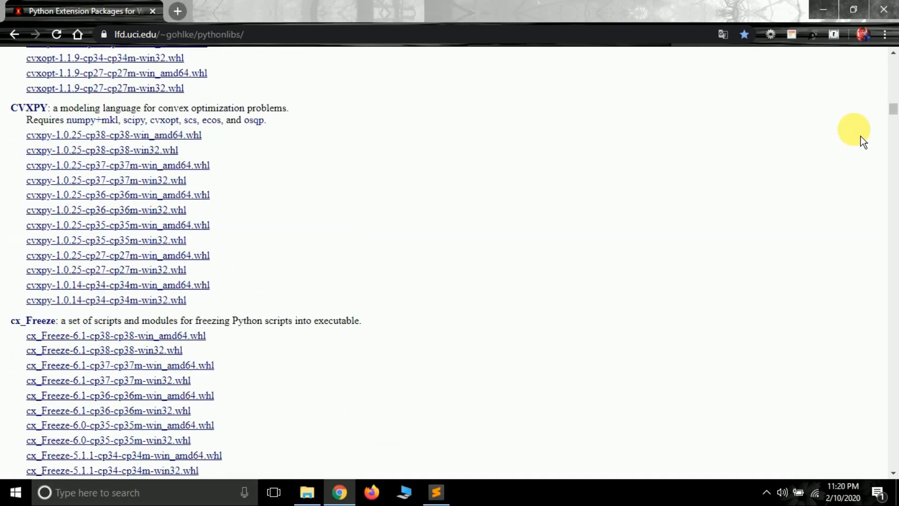
pyautogui.scroll(-3)
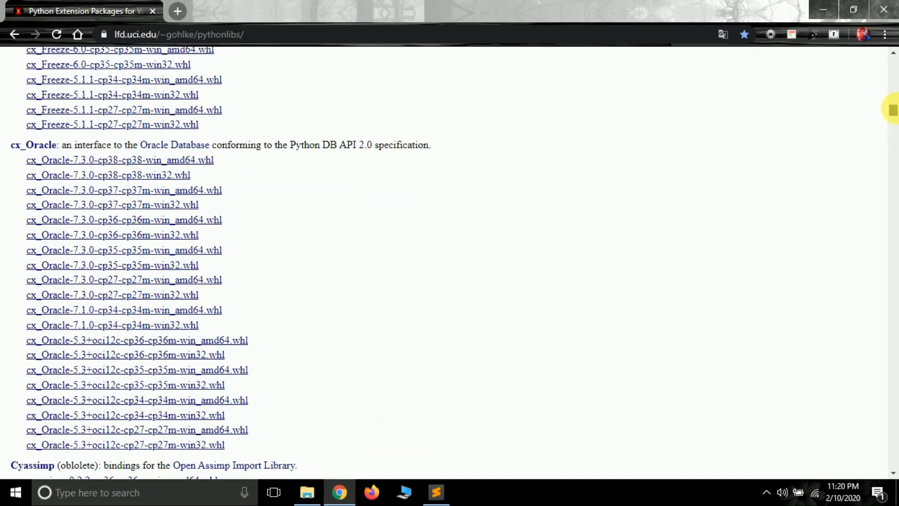
pyautogui.scroll(-3)
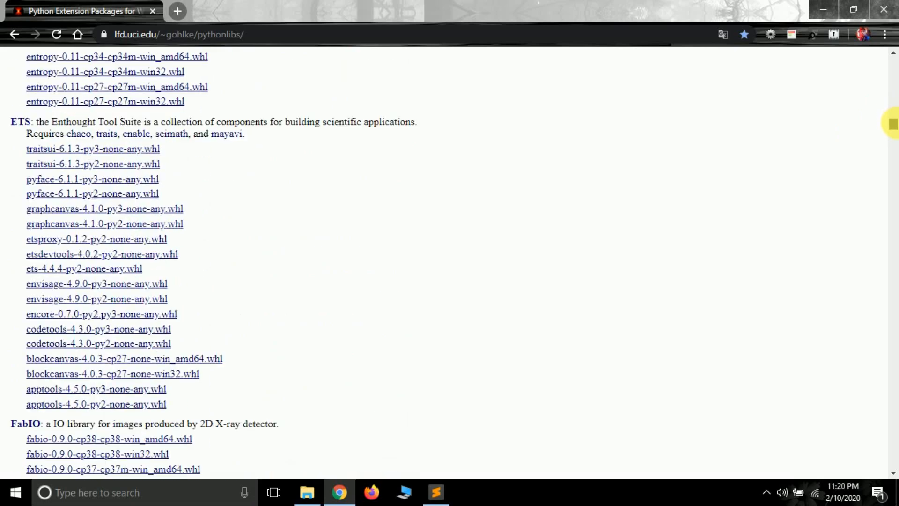
pyautogui.scroll(-3)
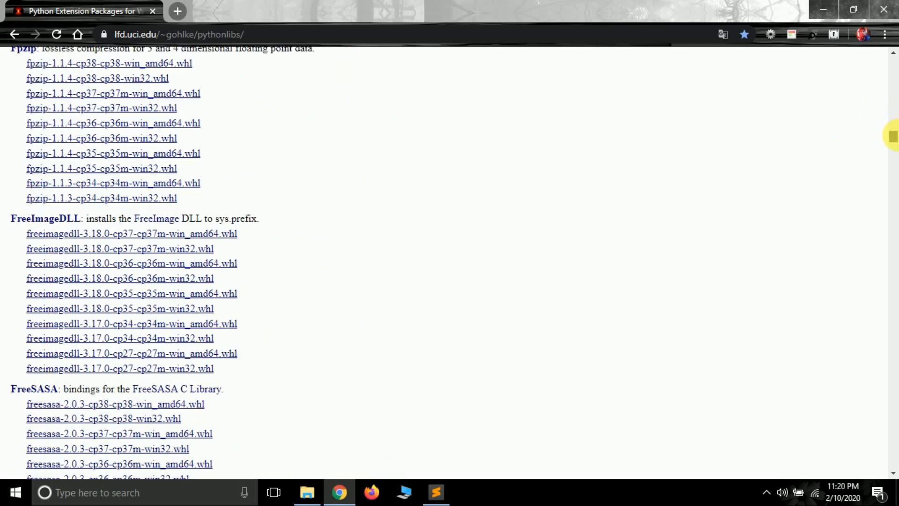
pyautogui.scroll(-3)
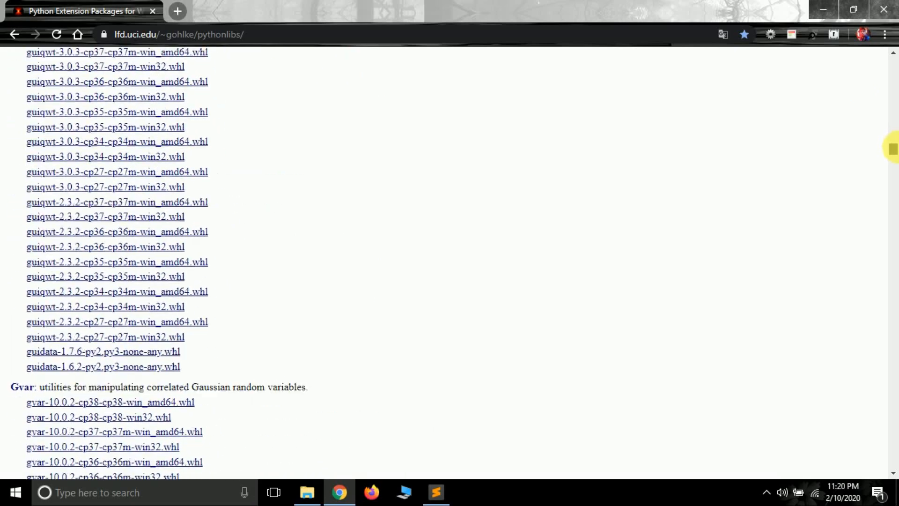
pyautogui.scroll(-3)
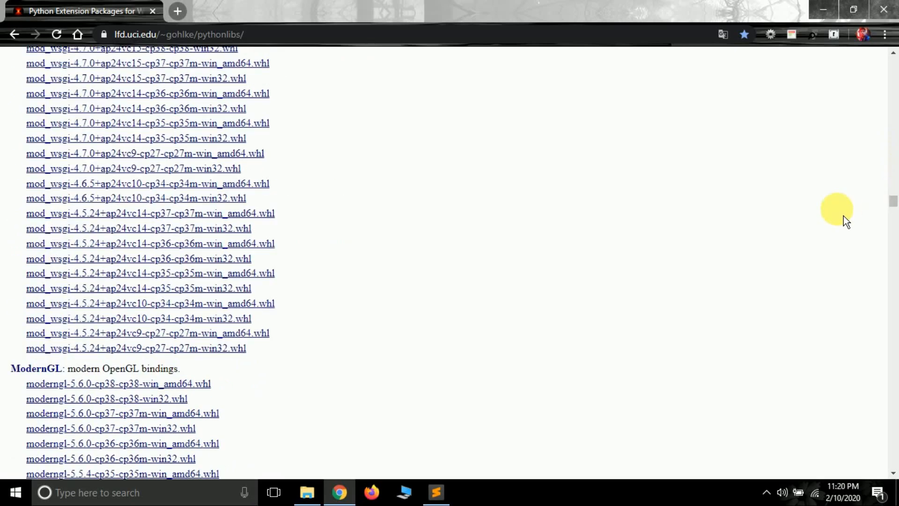
pyautogui.scroll(3)
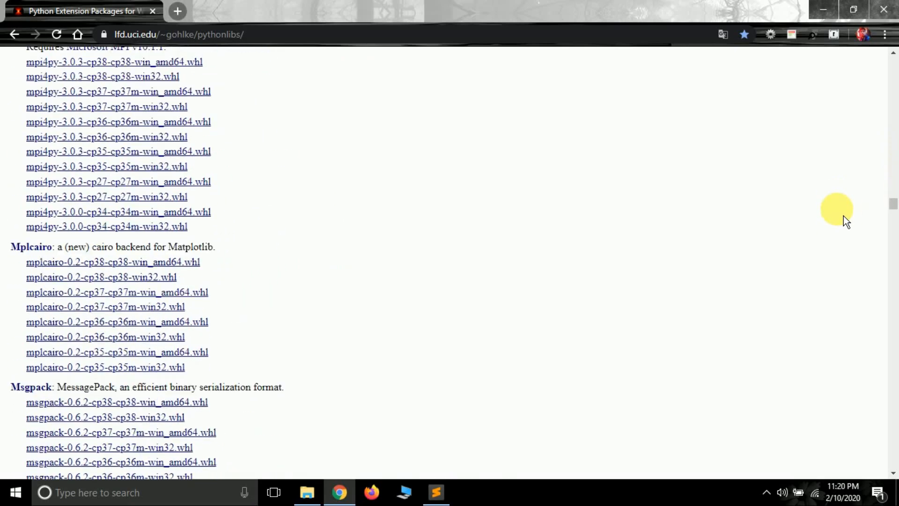
pyautogui.scroll(-3)
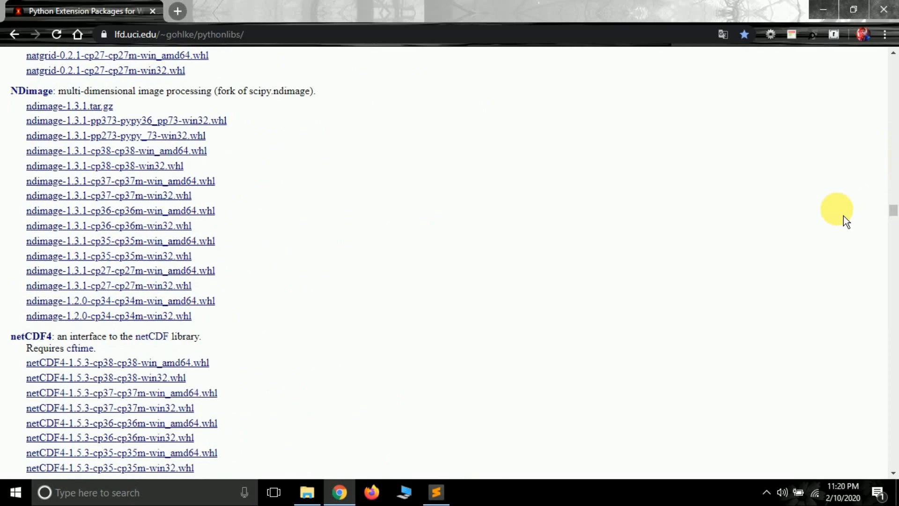
pyautogui.scroll(-3)
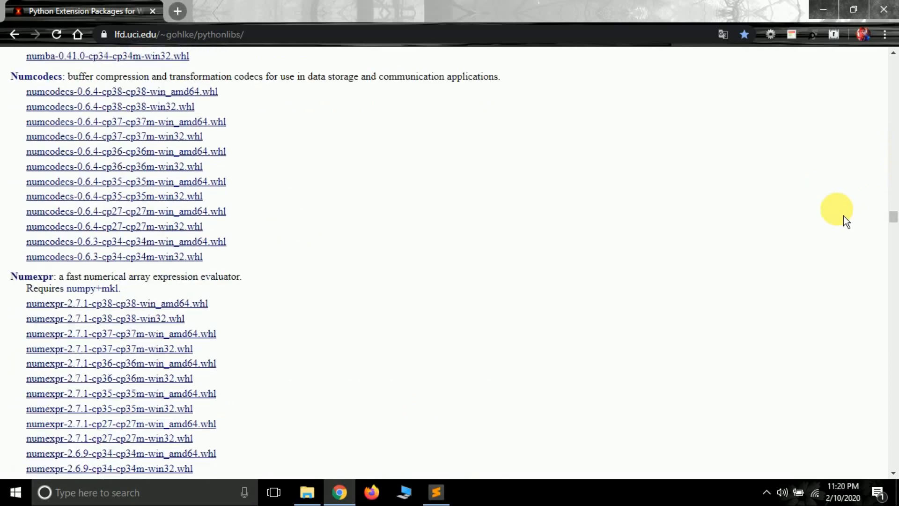
pyautogui.scroll(-3)
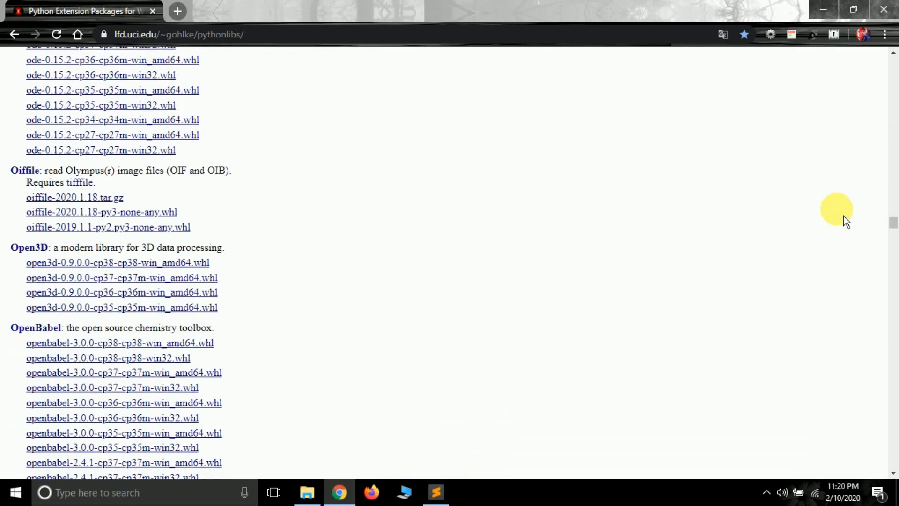
pyautogui.scroll(-3)
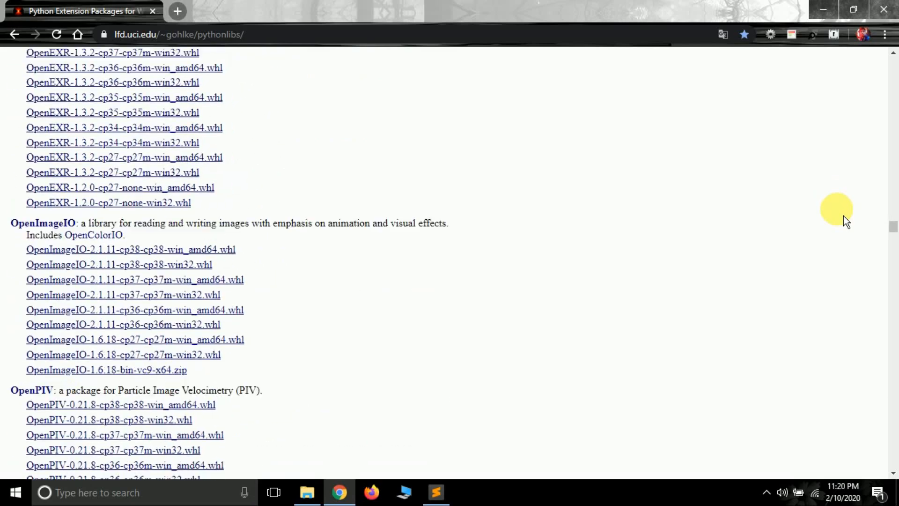
pyautogui.scroll(-3)
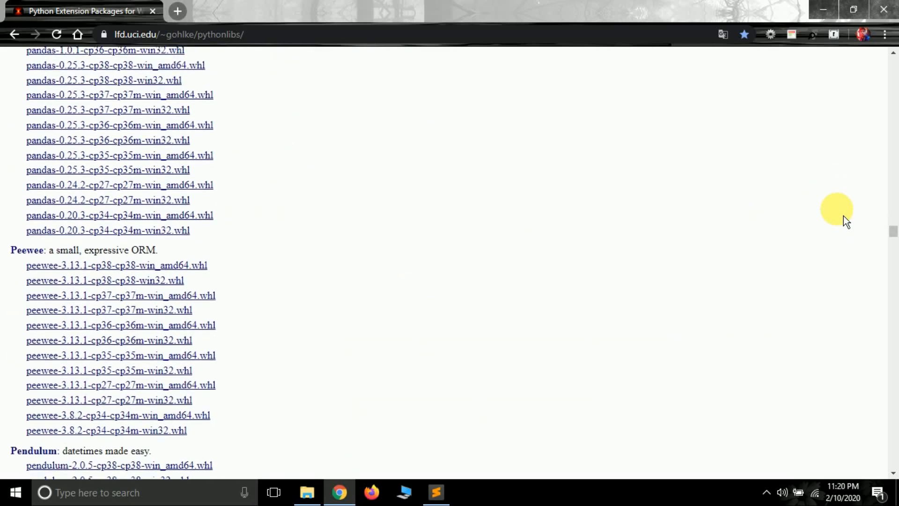
pyautogui.scroll(-3)
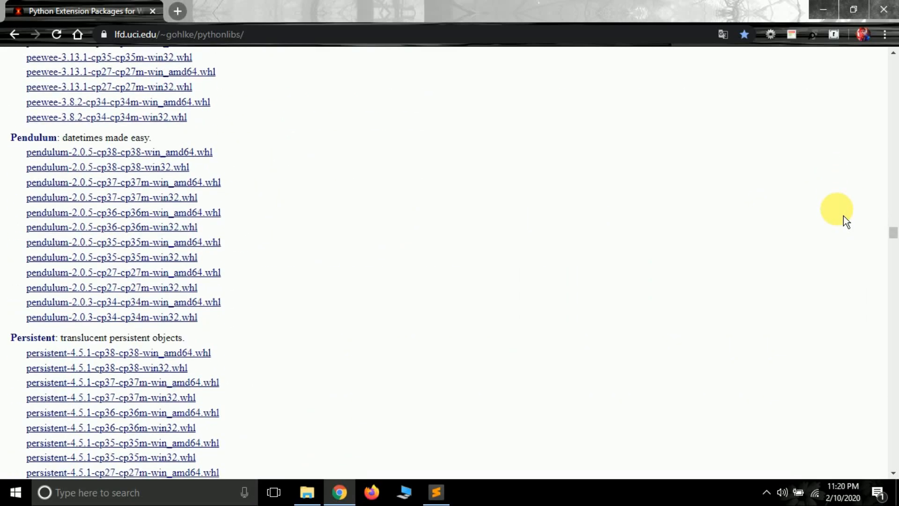
pyautogui.scroll(3)
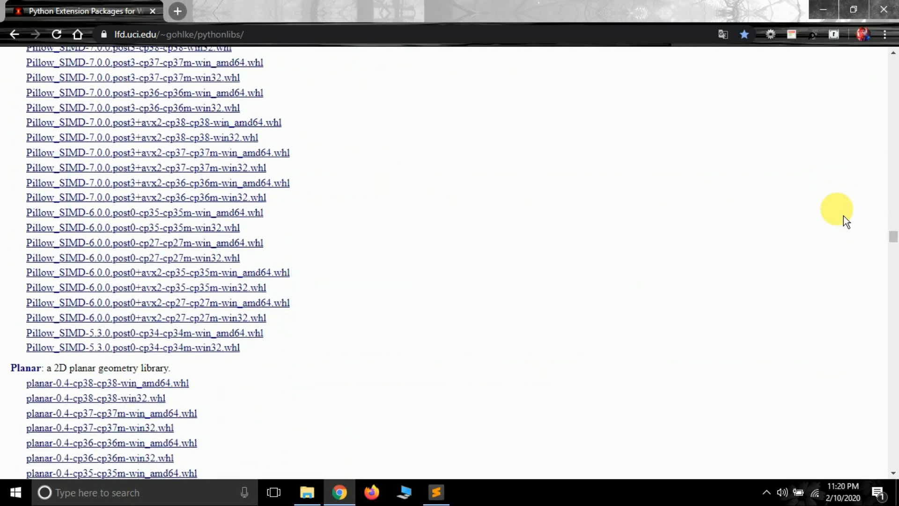
pyautogui.scroll(-3)
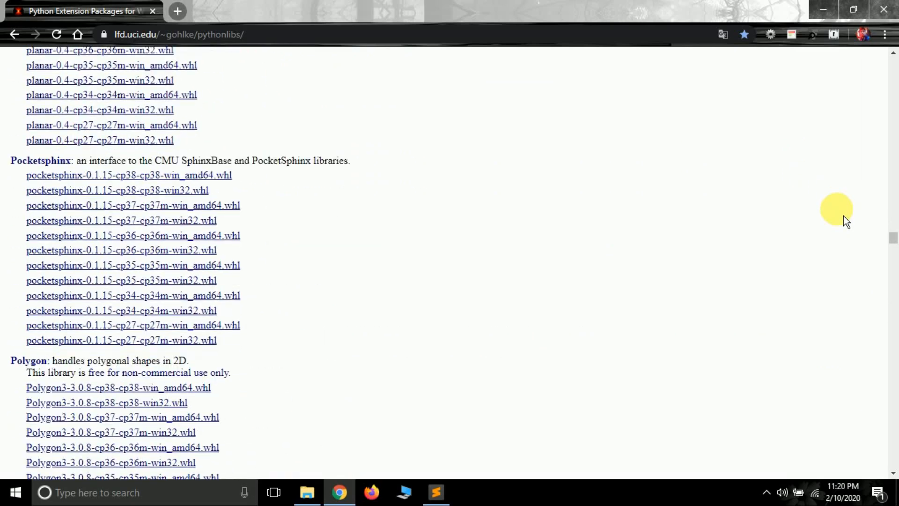
pyautogui.scroll(-3)
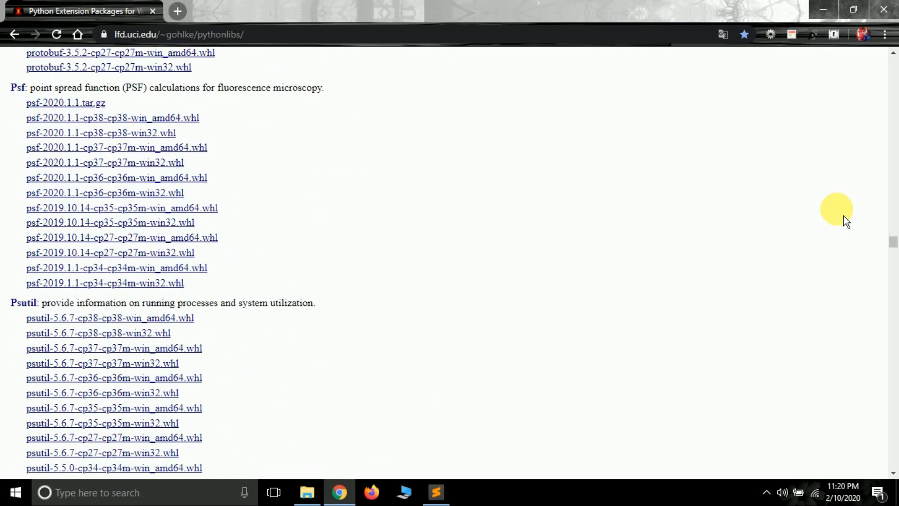
pyautogui.scroll(-3)
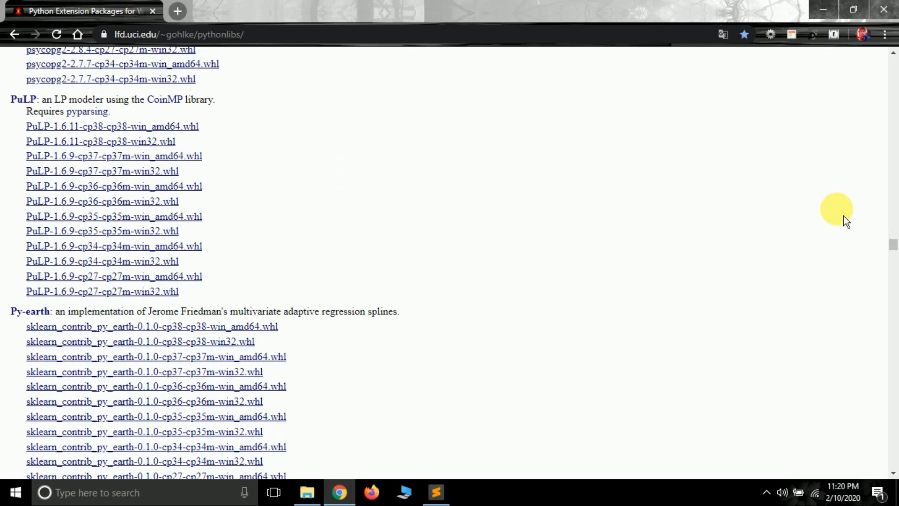
pyautogui.scroll(-3)
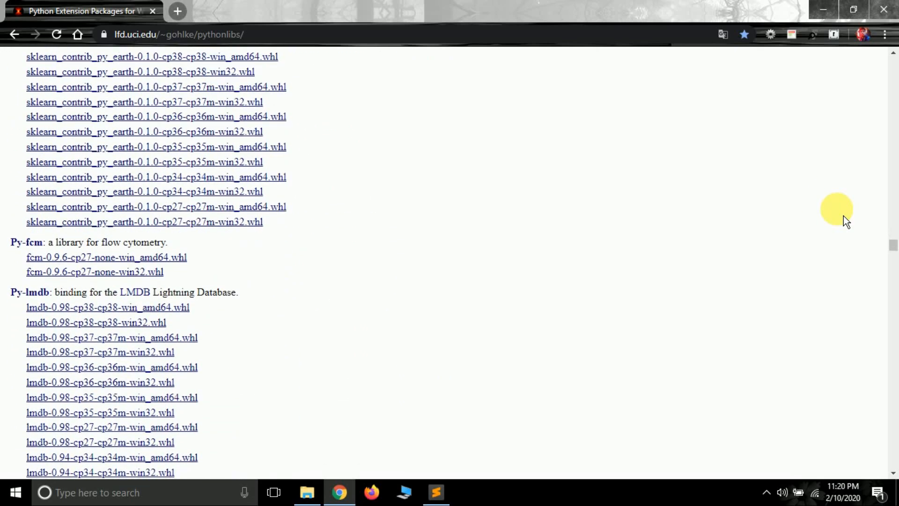
pyautogui.scroll(-3)
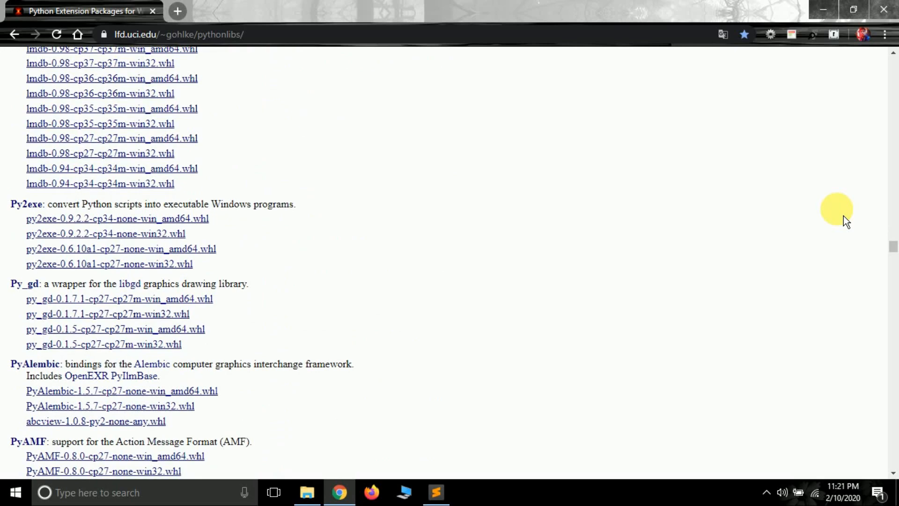
pyautogui.scroll(-3)
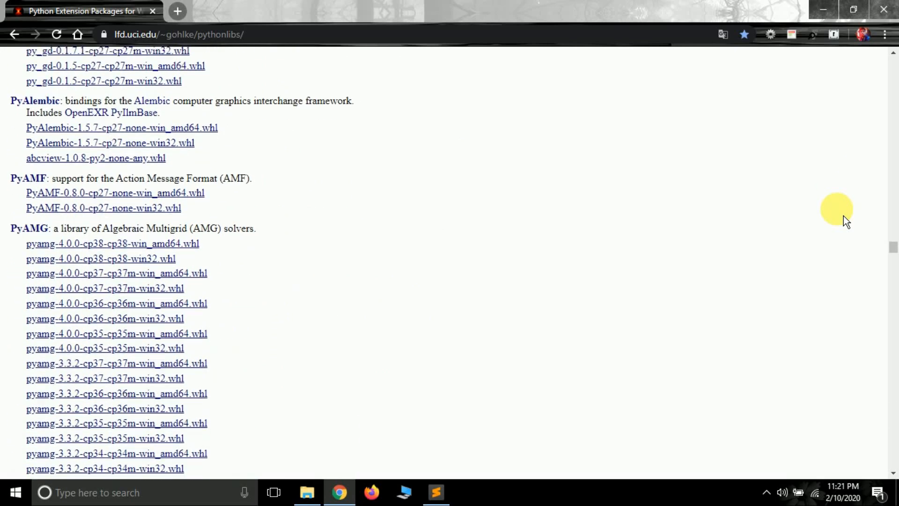
pyautogui.scroll(-3)
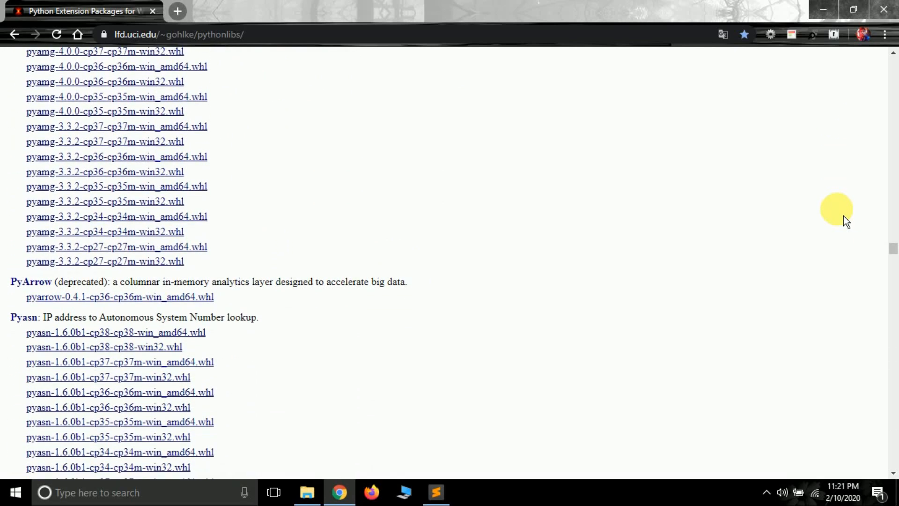
pyautogui.scroll(-3)
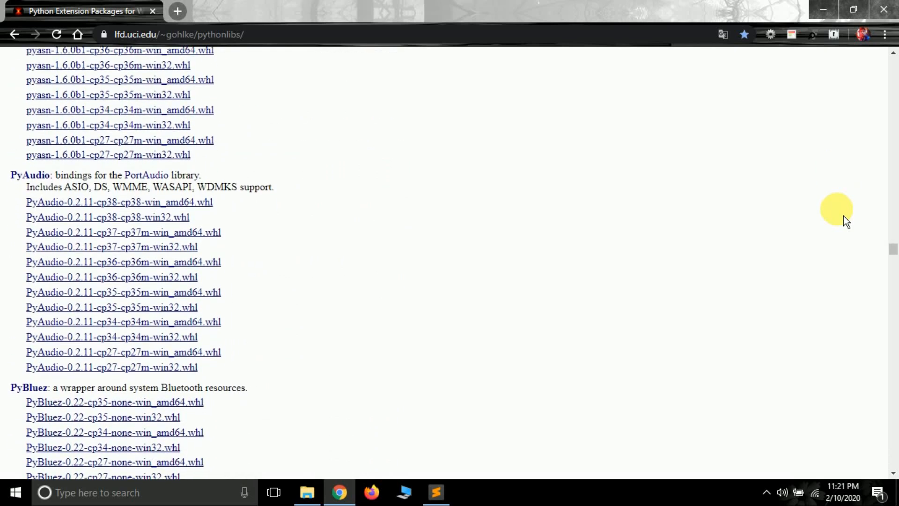
pyautogui.scroll(-3)
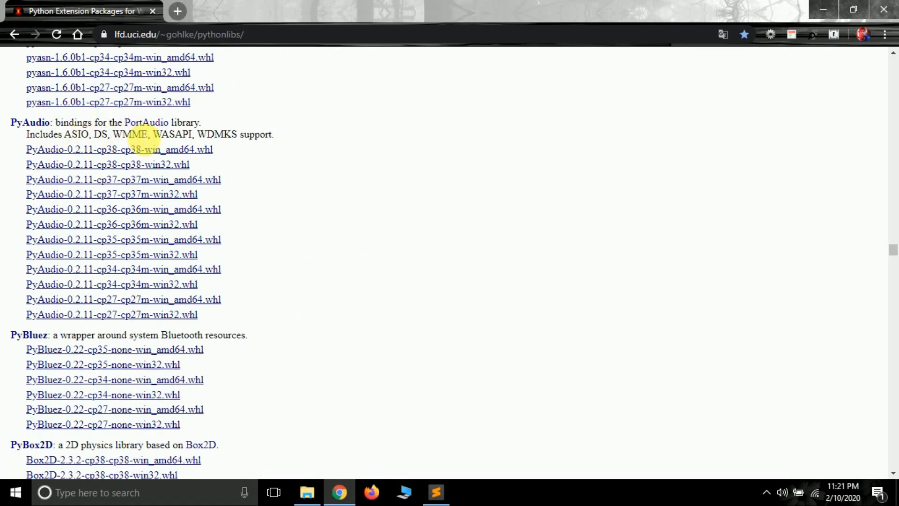
pyautogui.moveTo(195, 137)
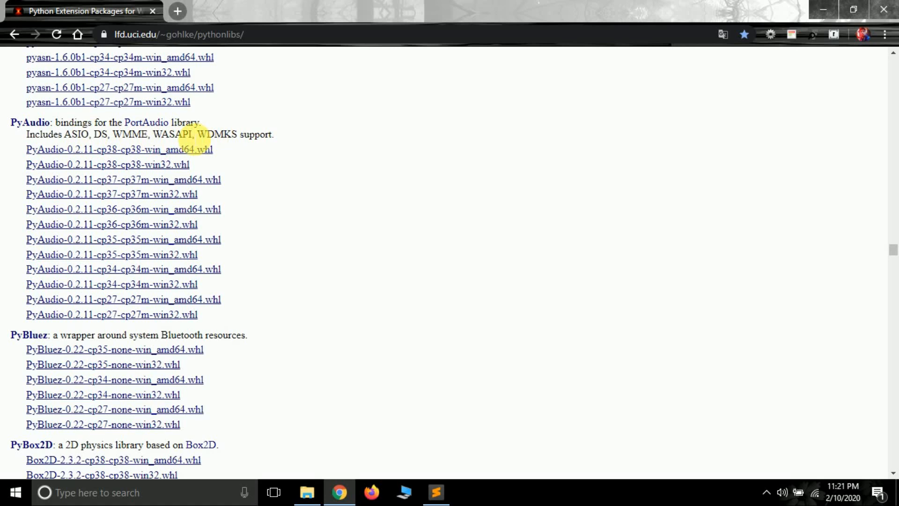
pyautogui.moveTo(132, 161)
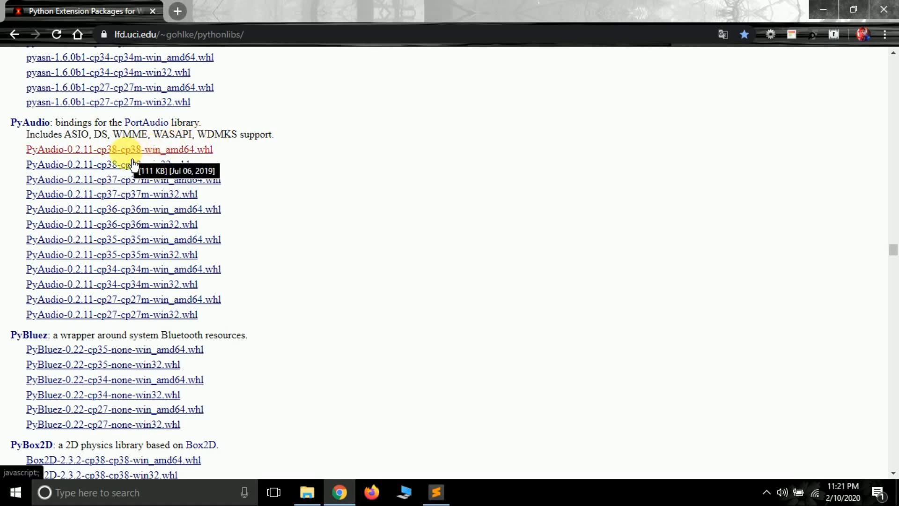
pyautogui.moveTo(79, 166)
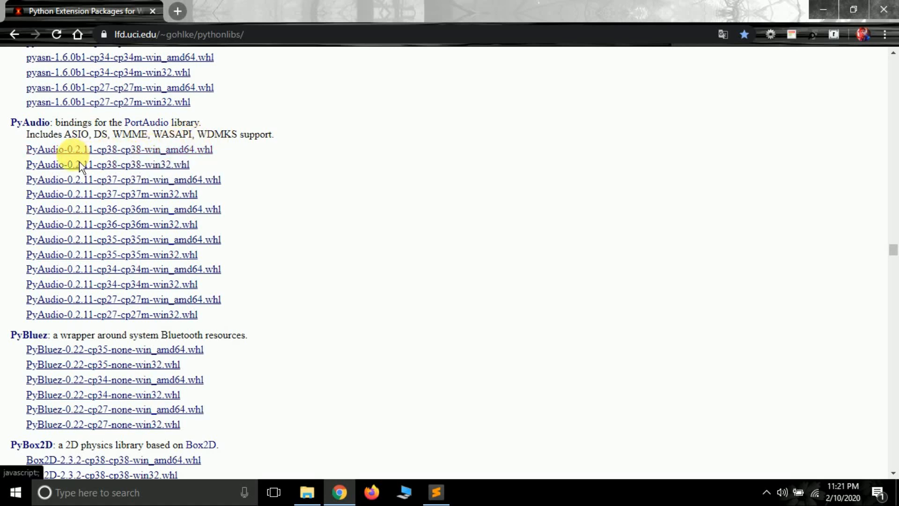
pyautogui.moveTo(119, 149)
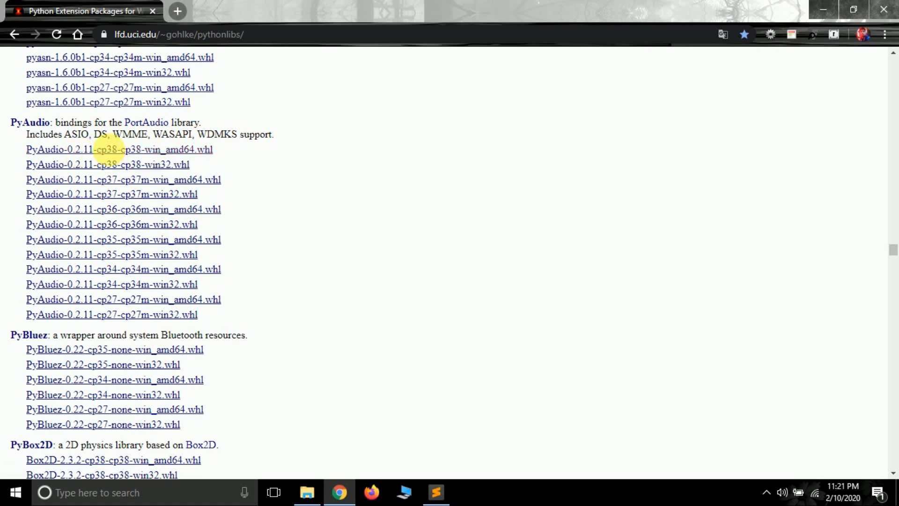
pyautogui.moveTo(115, 165)
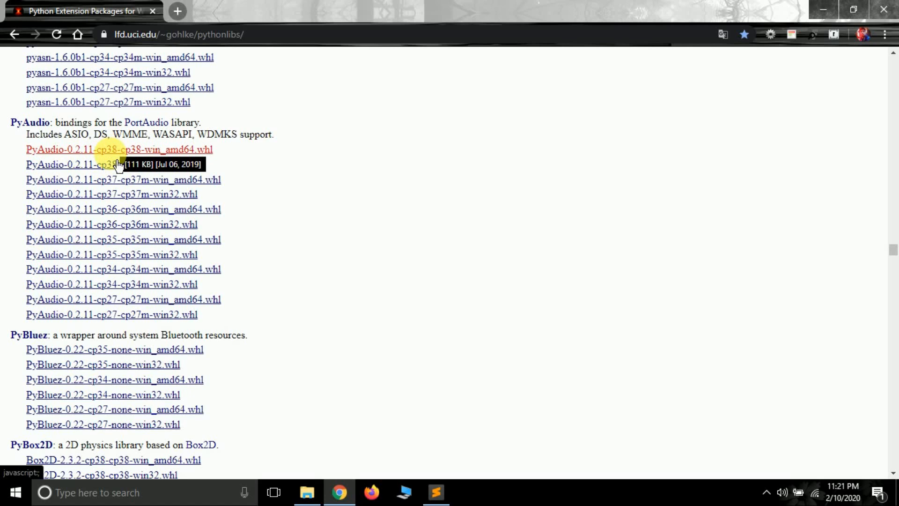
pyautogui.moveTo(115, 166)
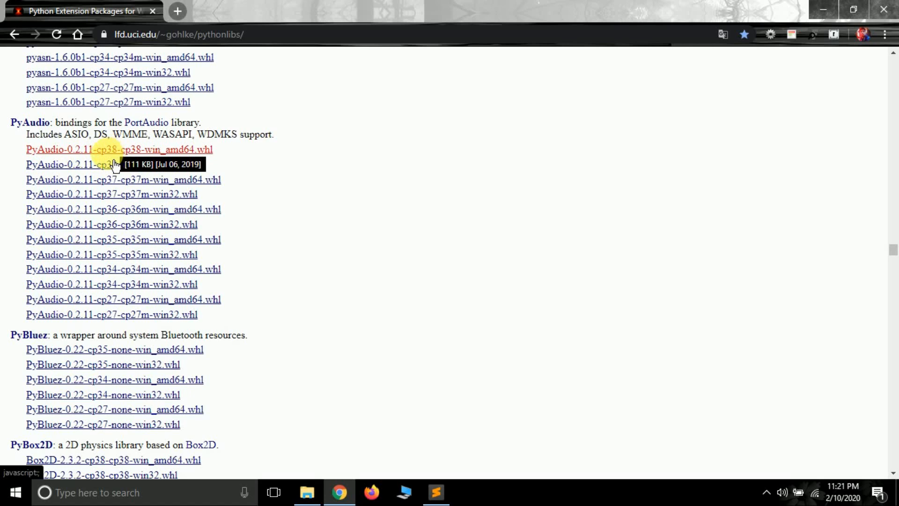
pyautogui.moveTo(120, 213)
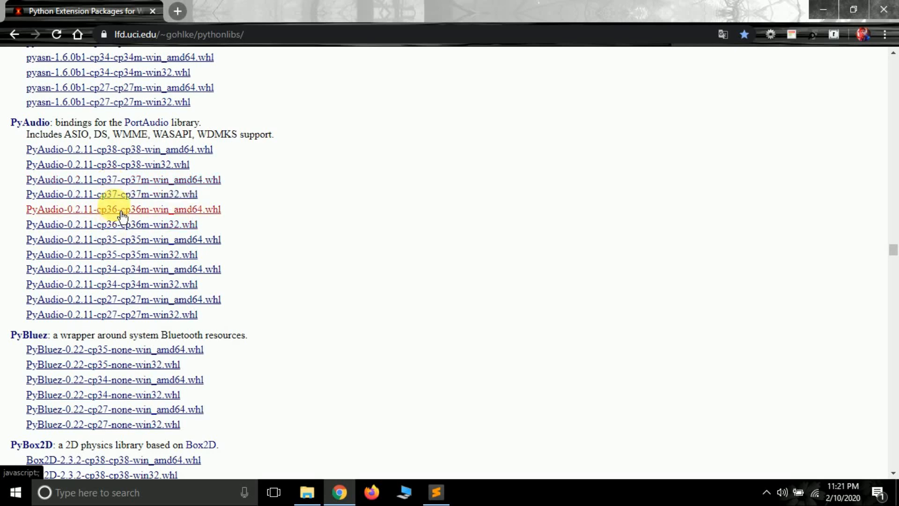
pyautogui.moveTo(123, 224)
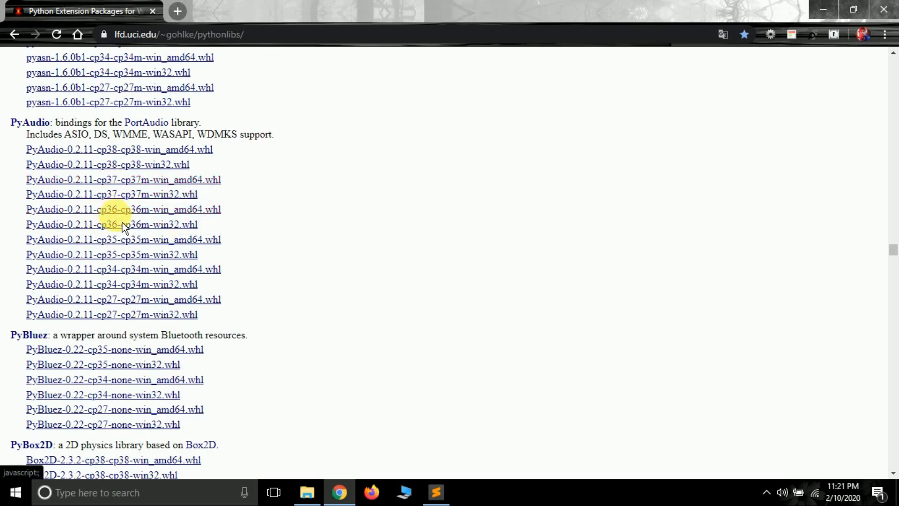
pyautogui.moveTo(232, 159)
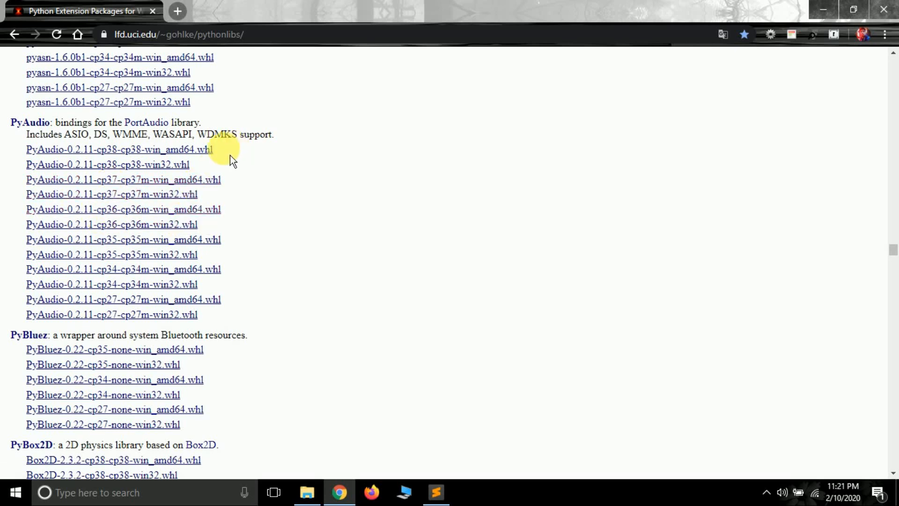
pyautogui.moveTo(197, 181)
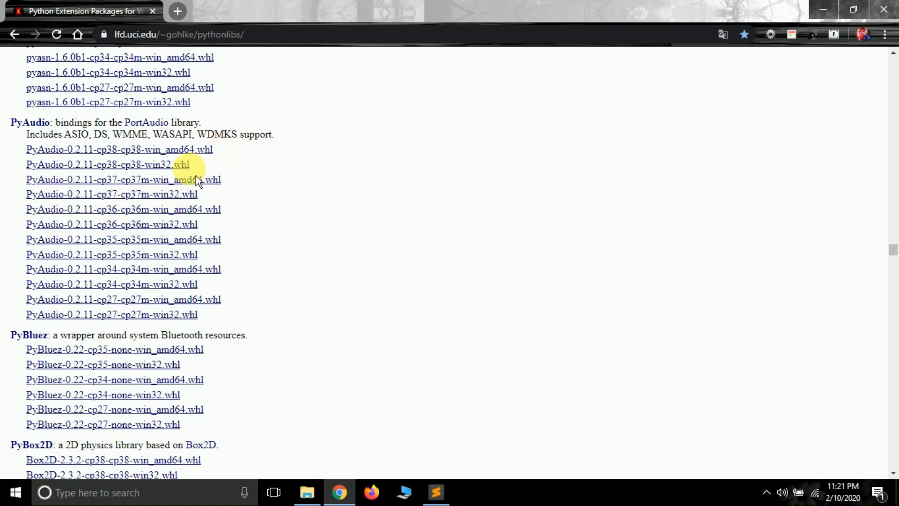
pyautogui.moveTo(232, 162)
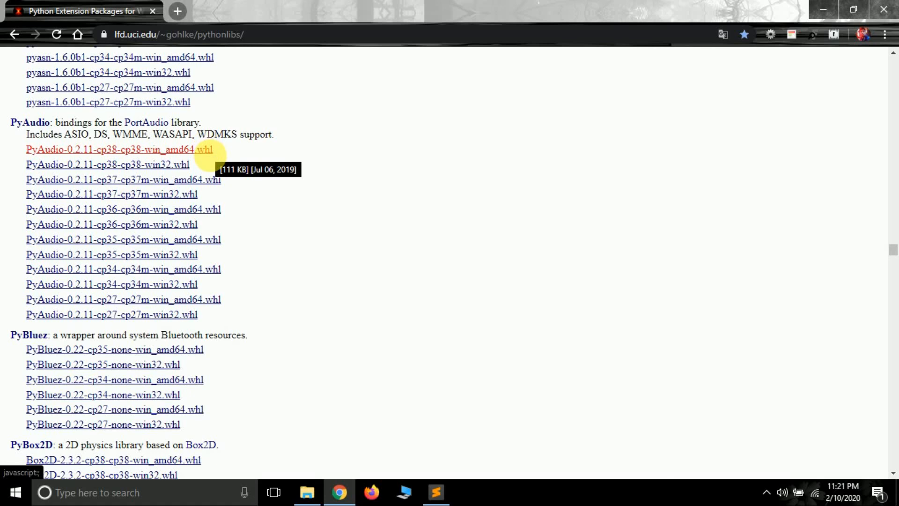
pyautogui.moveTo(217, 166)
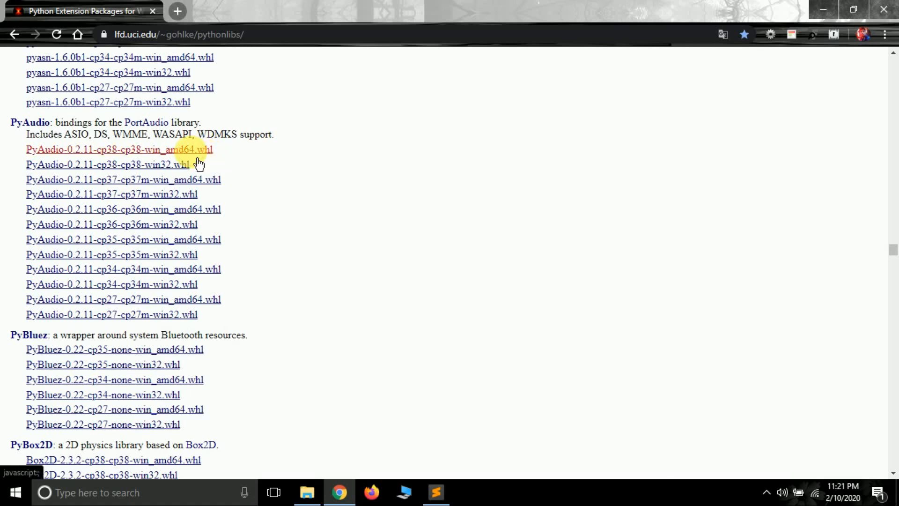
# Download PyAudio-0.2.11-cp38-cp38-win_amd64.whl from its link
pyautogui.click(119, 149)
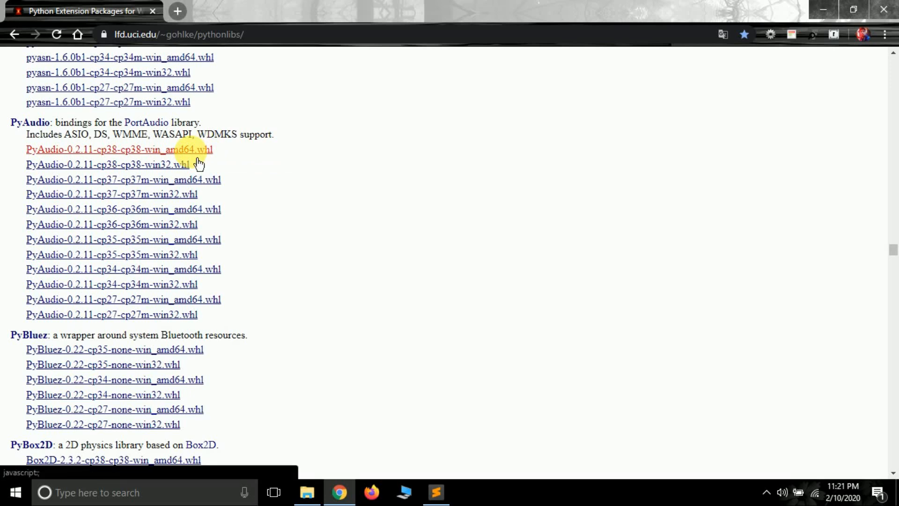
pyautogui.click(118, 149)
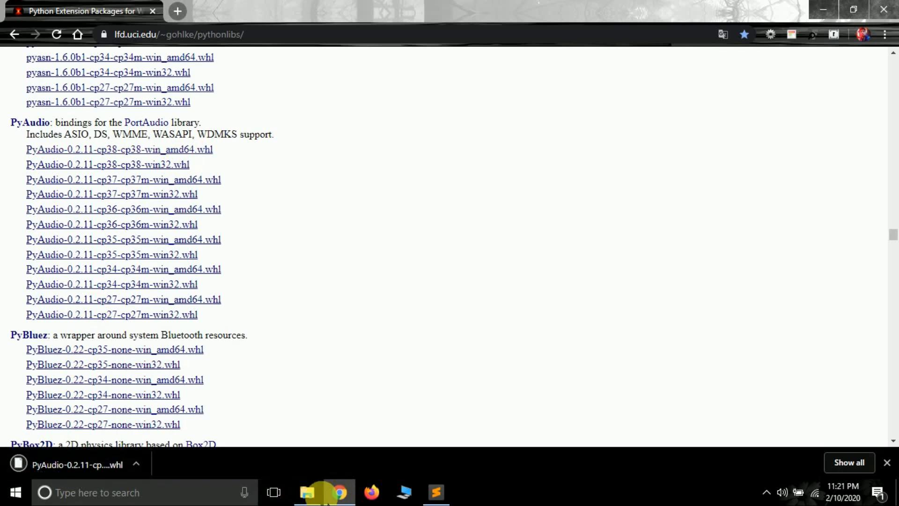
# Refresh the Downloads folder and copy the PyAudio-0.2.11 cp38 wheel file
pyautogui.click(306, 492)
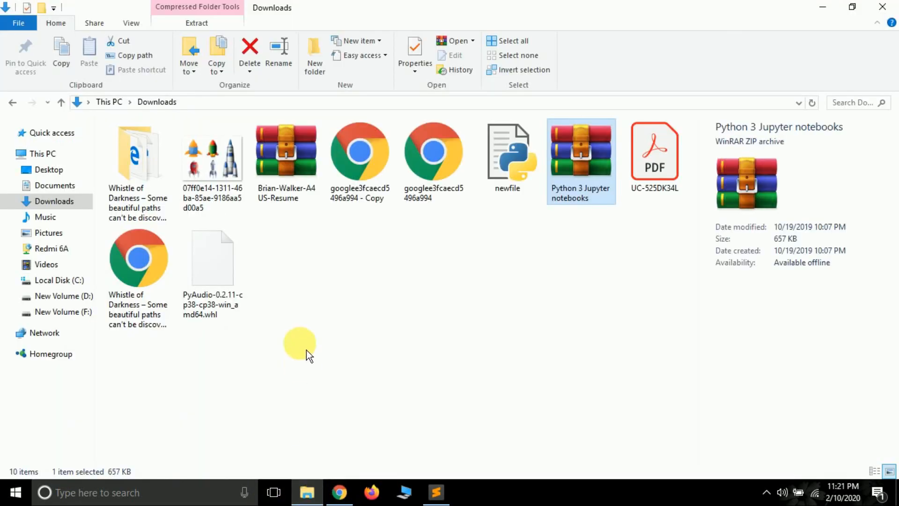
pyautogui.rightClick(299, 346)
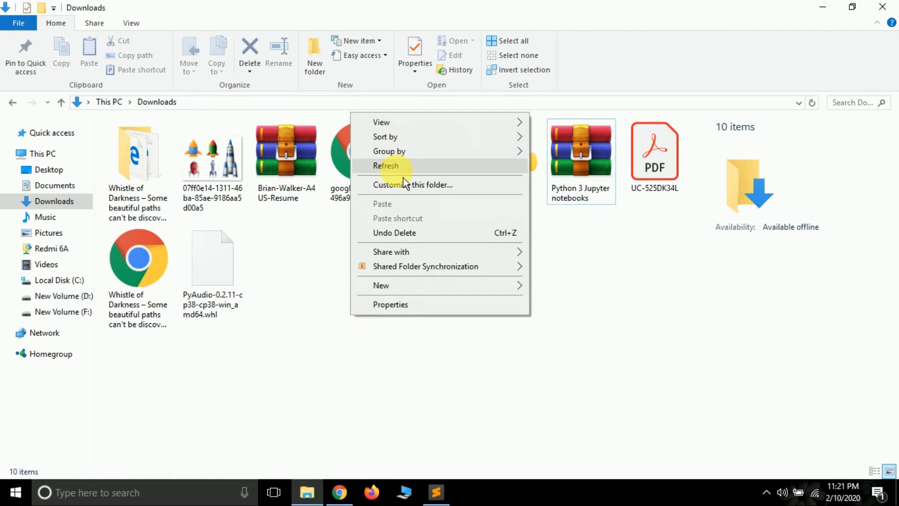
pyautogui.click(387, 166)
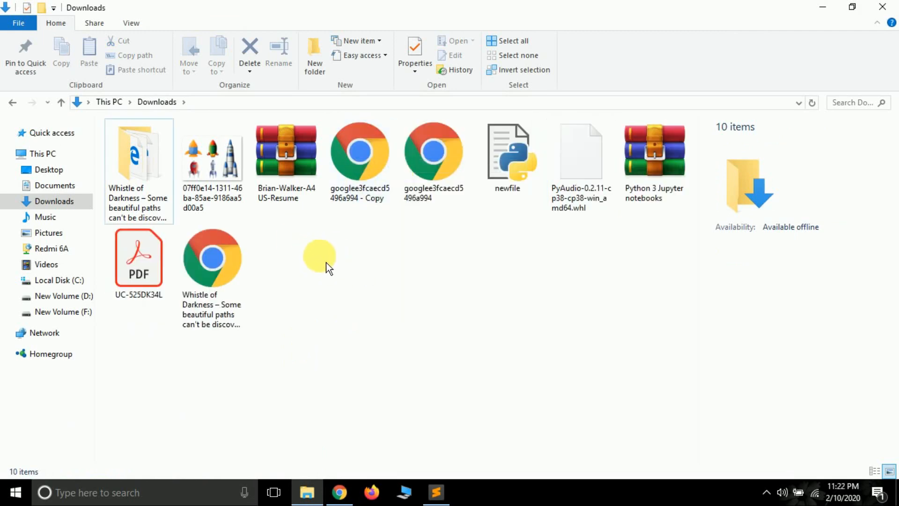
pyautogui.click(580, 151)
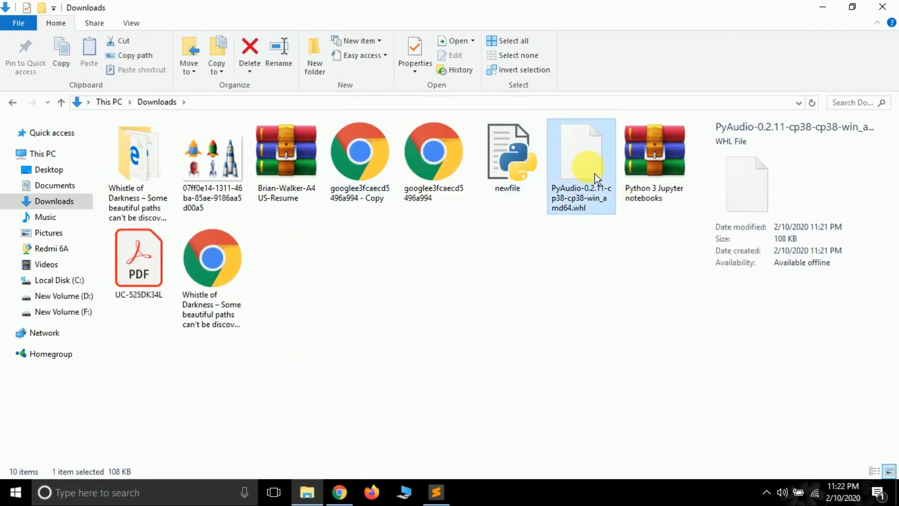
pyautogui.rightClick(580, 166)
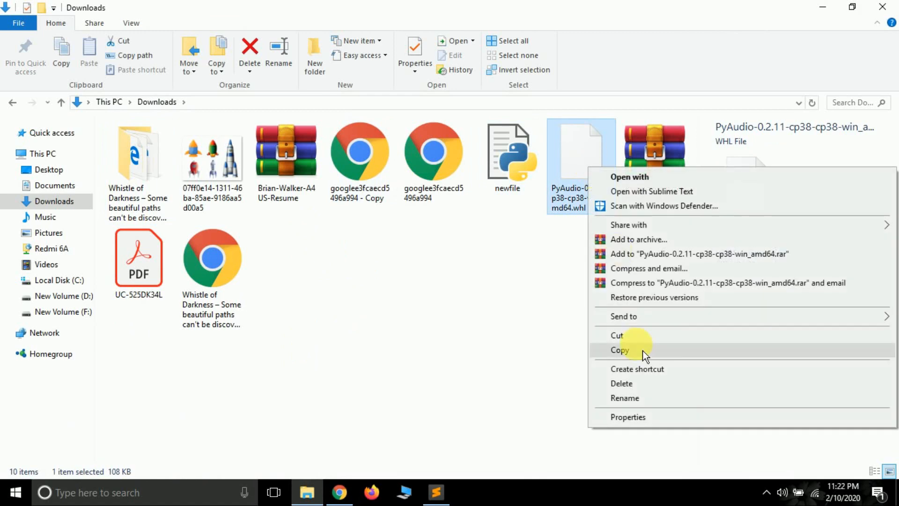
pyautogui.click(619, 350)
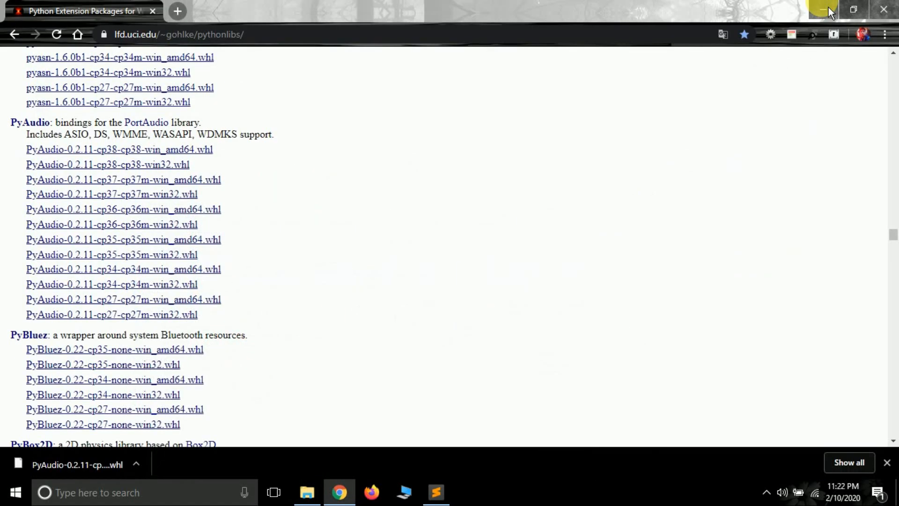
pyautogui.click(824, 11)
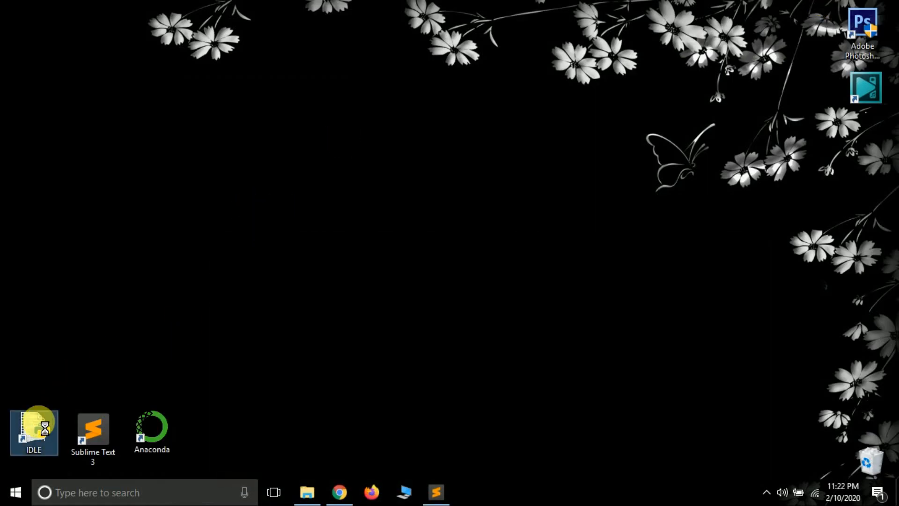
# Open IDLE's Python38 install folder and paste the PyAudio wheel into it
pyautogui.rightClick(33, 431)
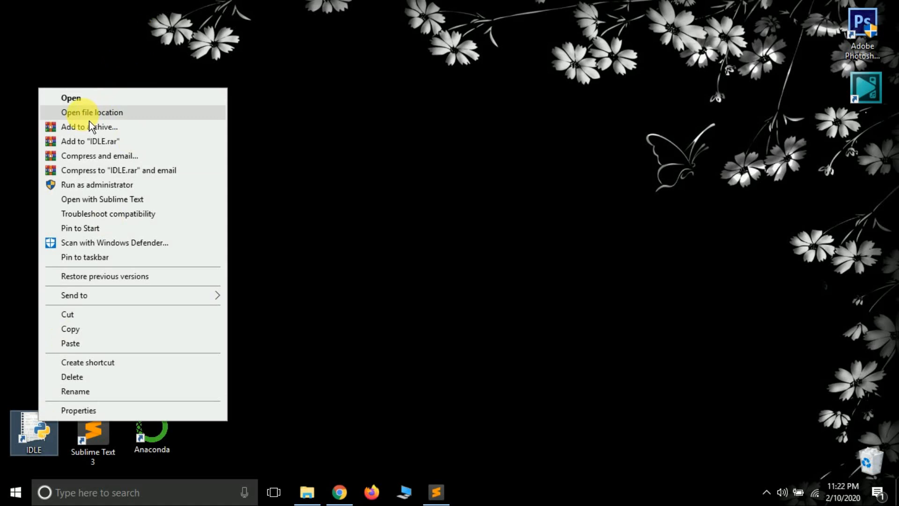
pyautogui.click(92, 112)
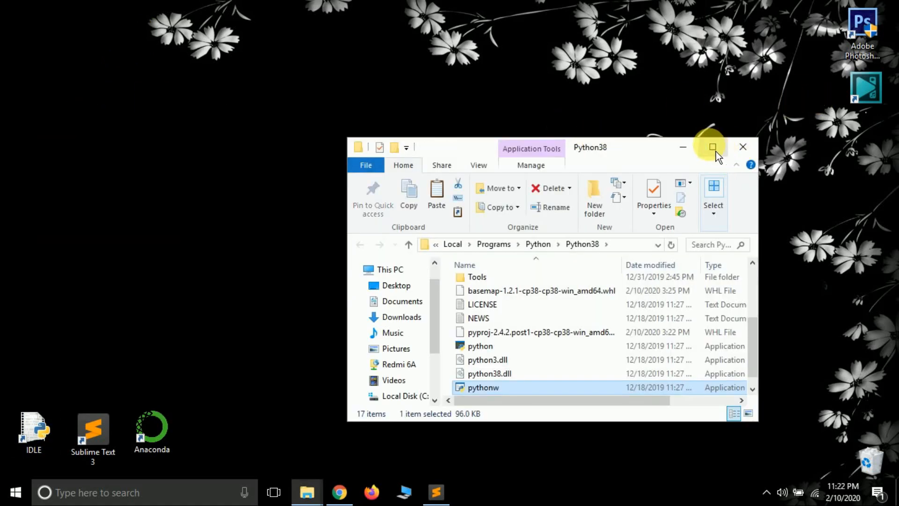
pyautogui.click(711, 147)
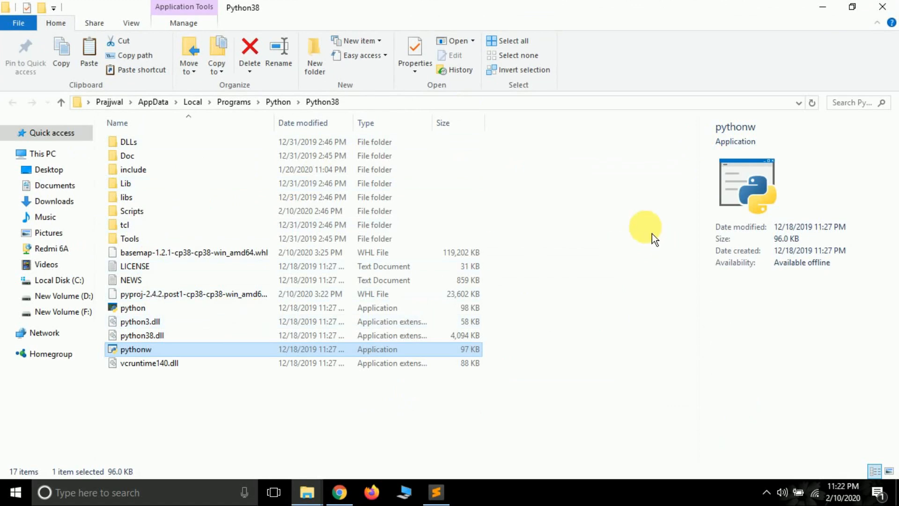
pyautogui.moveTo(512, 179)
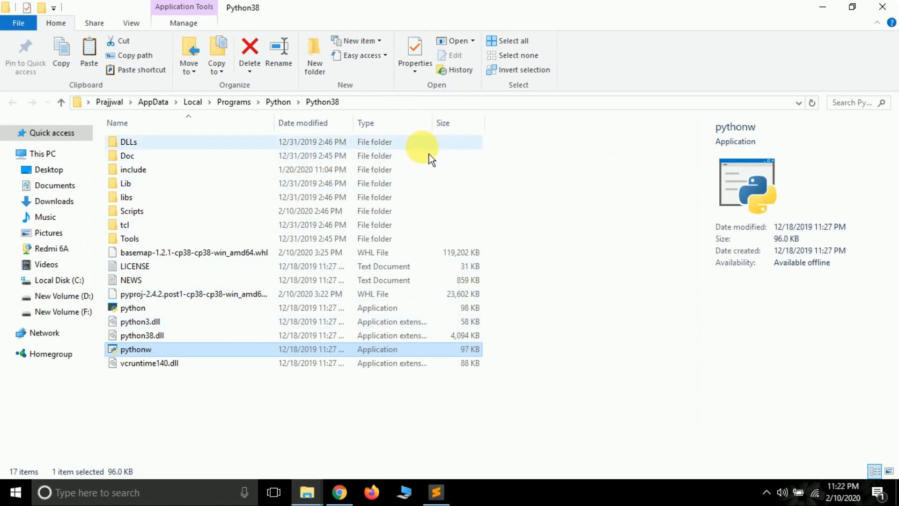
pyautogui.click(591, 212)
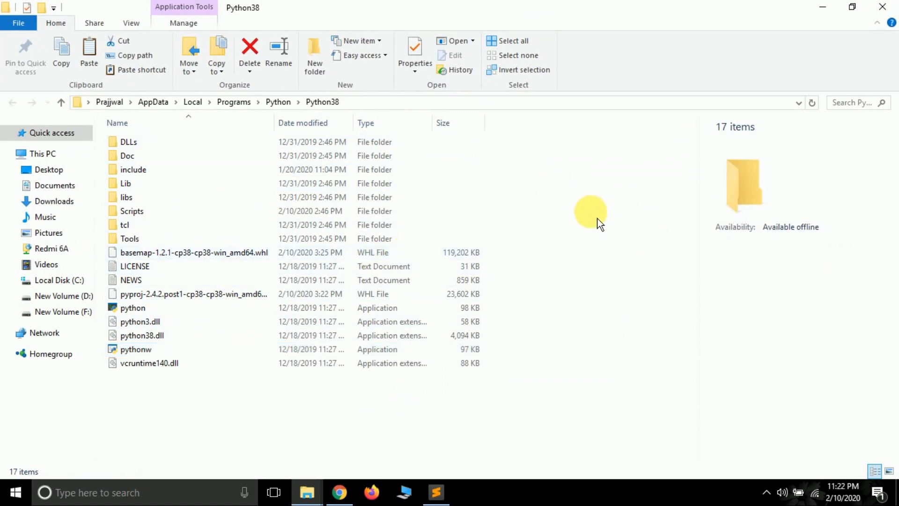
pyautogui.rightClick(590, 212)
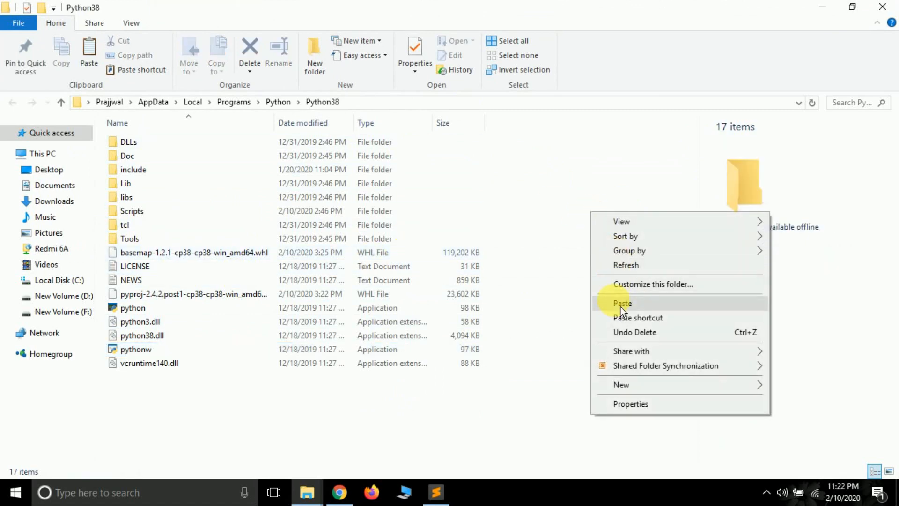
pyautogui.click(622, 303)
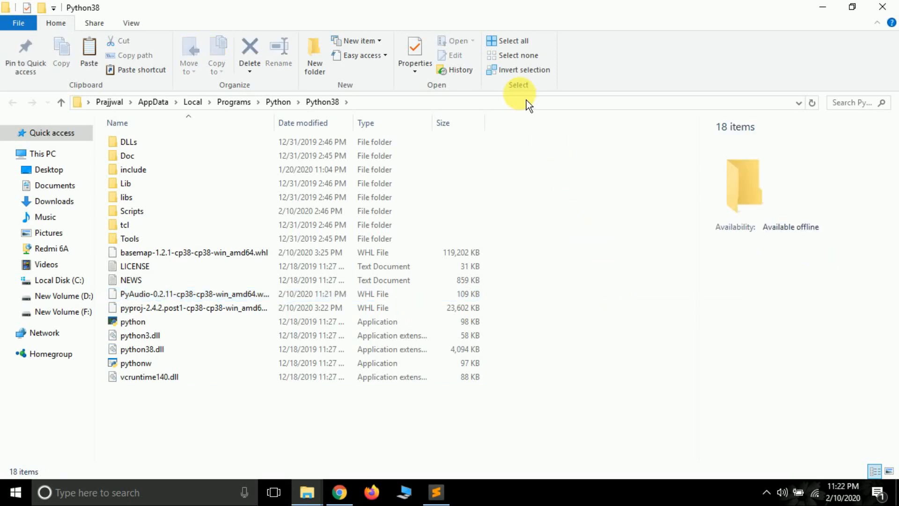
pyautogui.moveTo(436, 109)
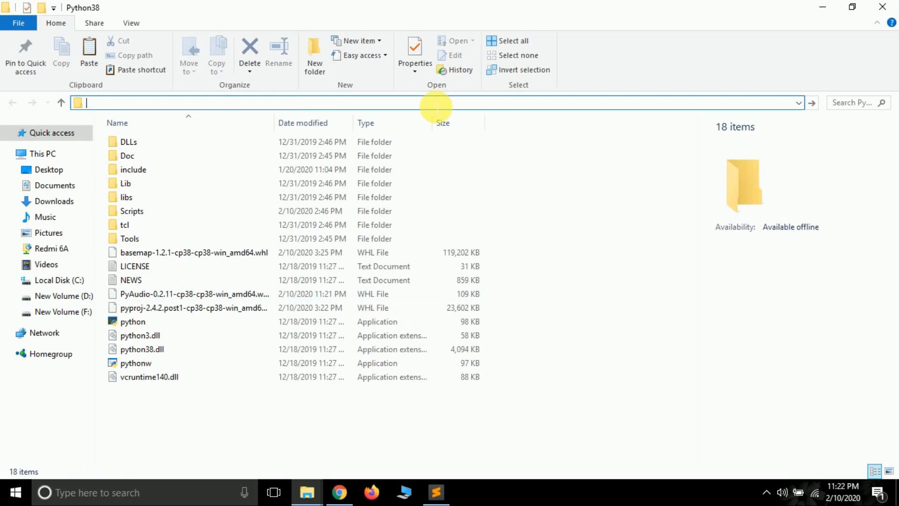
# Launch Command Prompt in the Python38 folder via 'cmd' and begin typing 'pip install'
pyautogui.write('cmd')
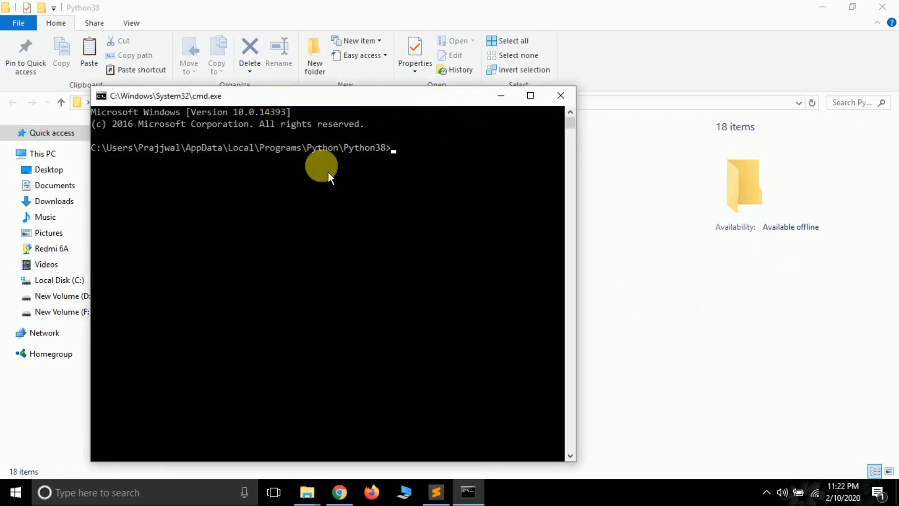
pyautogui.moveTo(224, 130)
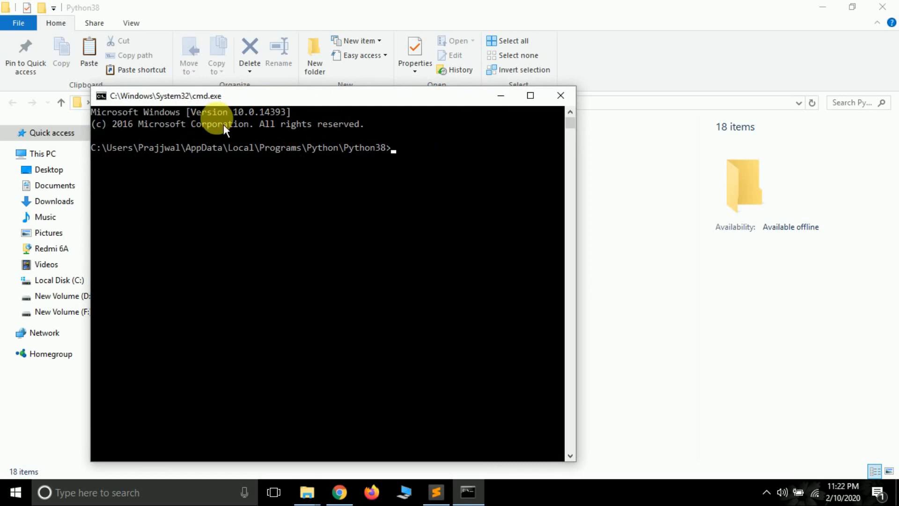
pyautogui.moveTo(205, 169)
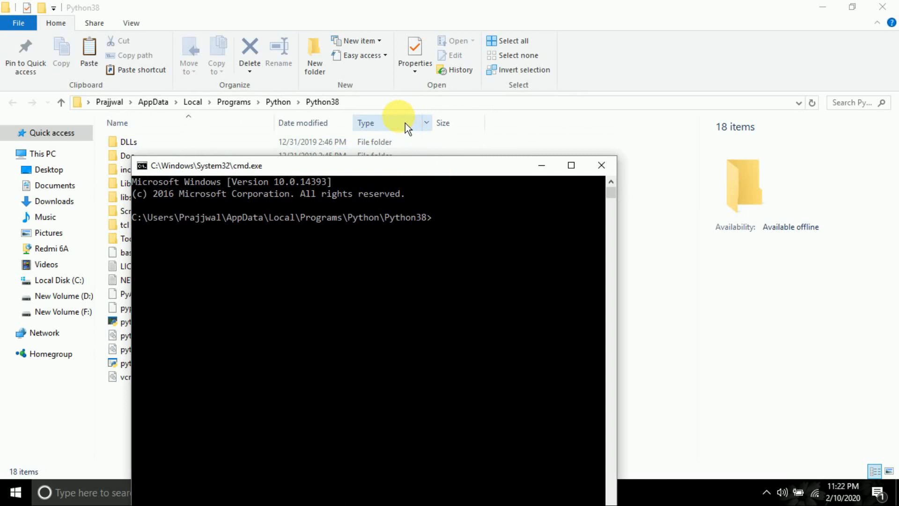
pyautogui.moveTo(422, 193)
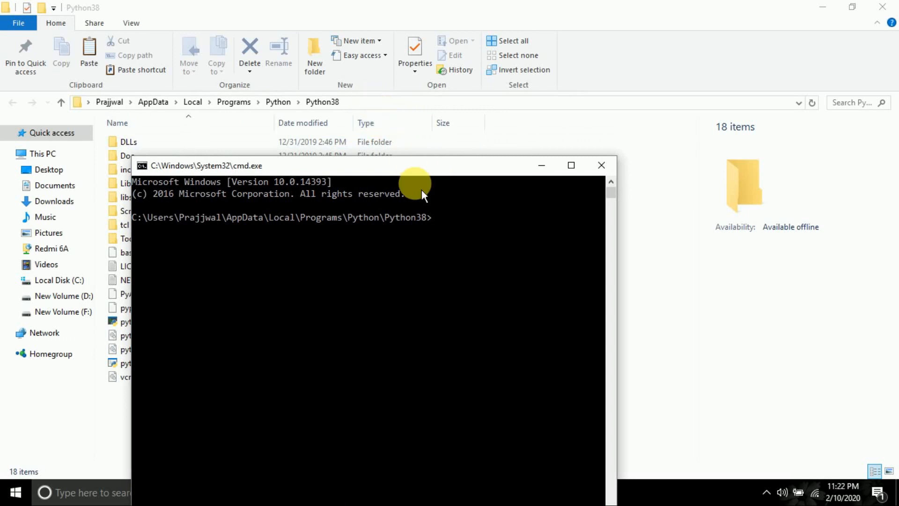
pyautogui.moveTo(450, 232)
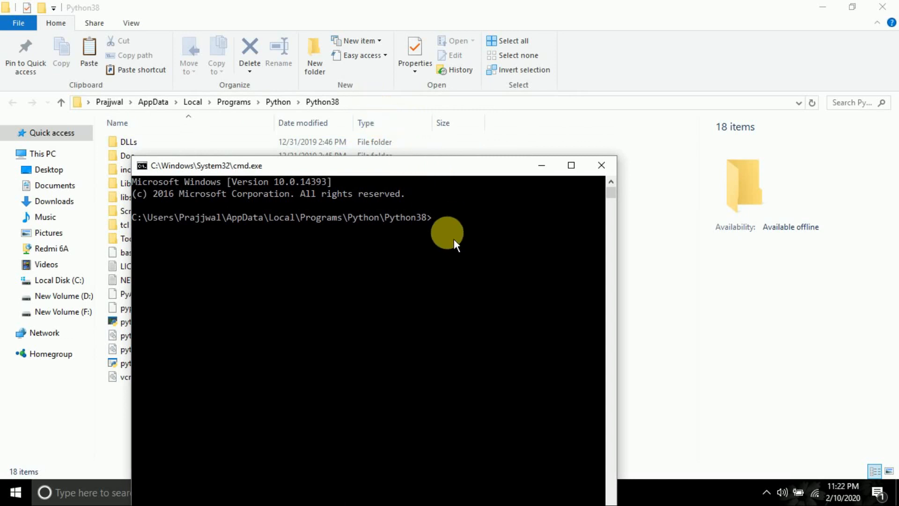
pyautogui.write('pip insta')
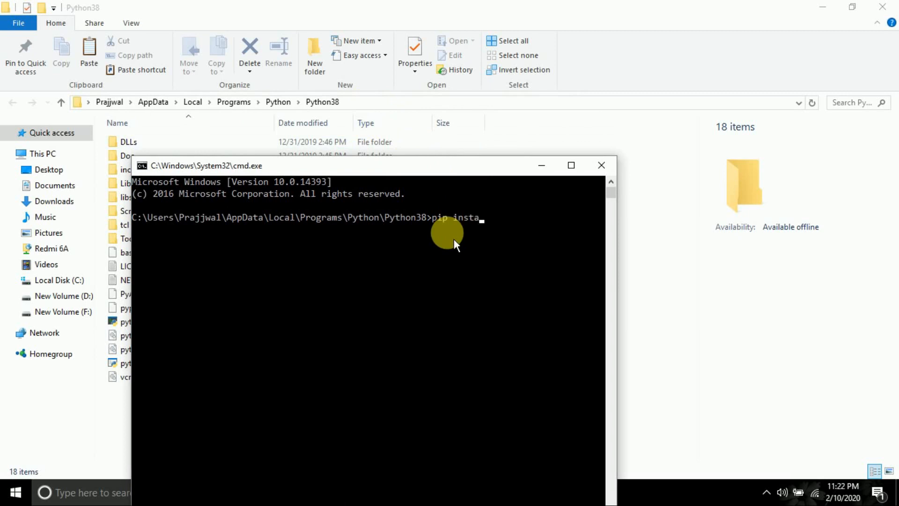
pyautogui.write('ll')
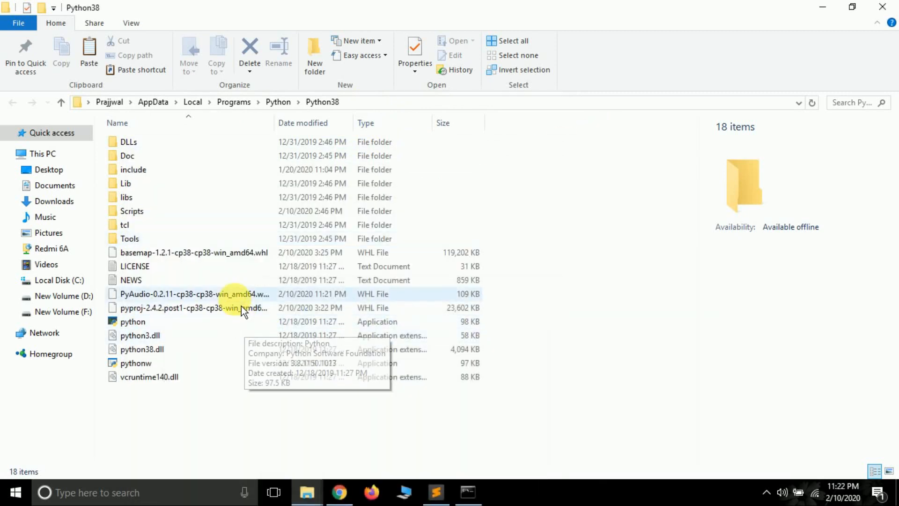
# Copy the wheel's file name and pip install PyAudio 0.2.11 from the local wheel
pyautogui.rightClick(193, 293)
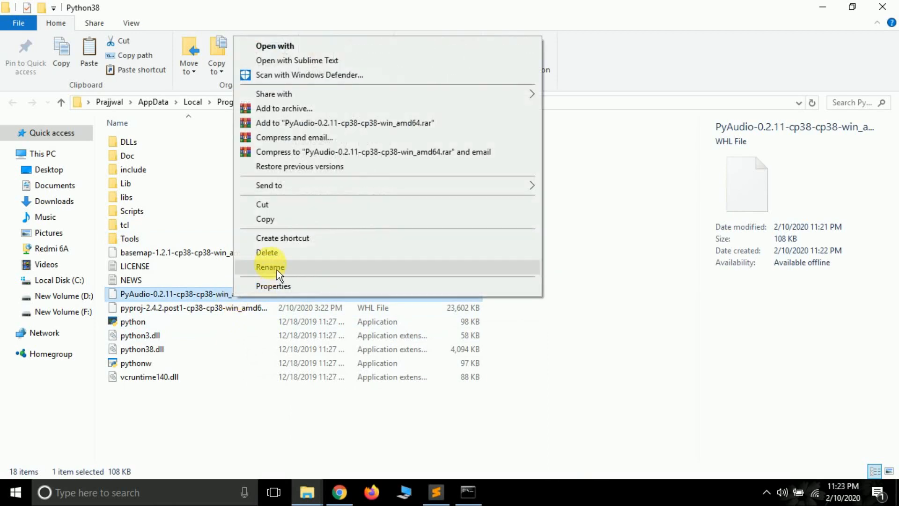
pyautogui.click(270, 266)
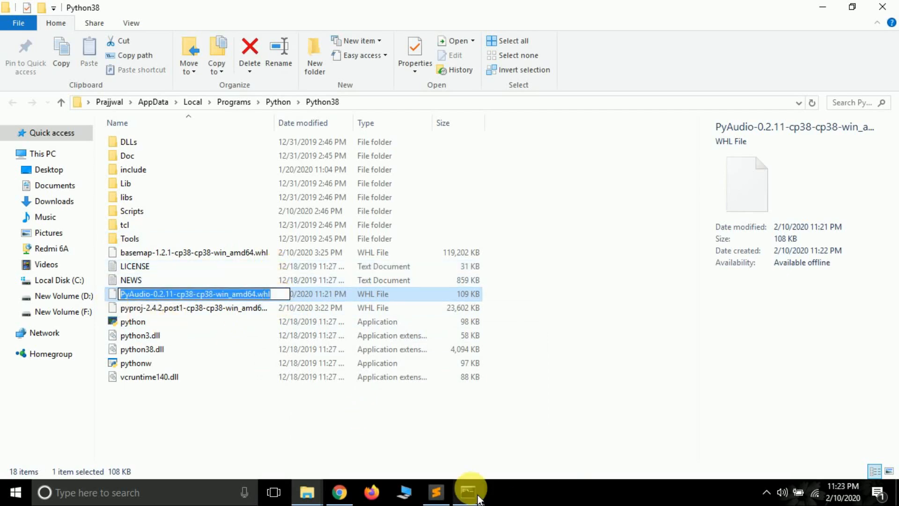
pyautogui.click(470, 492)
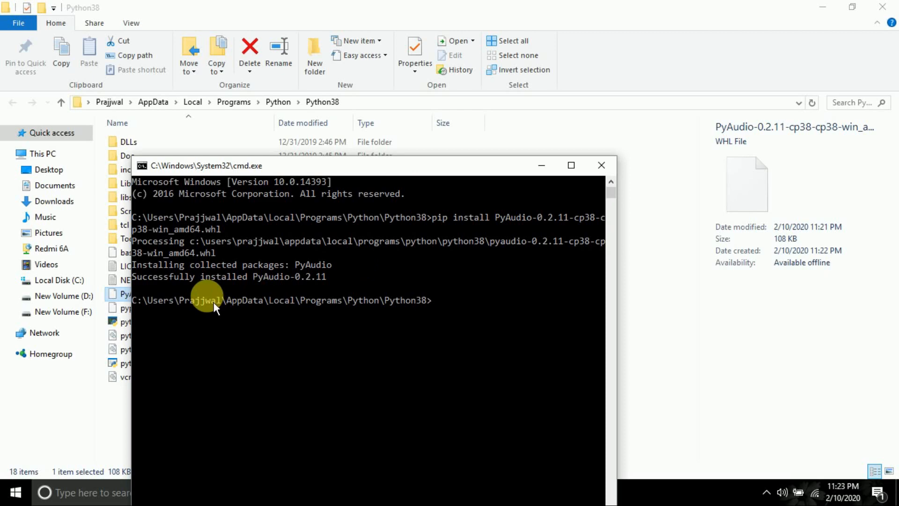
pyautogui.moveTo(511, 174)
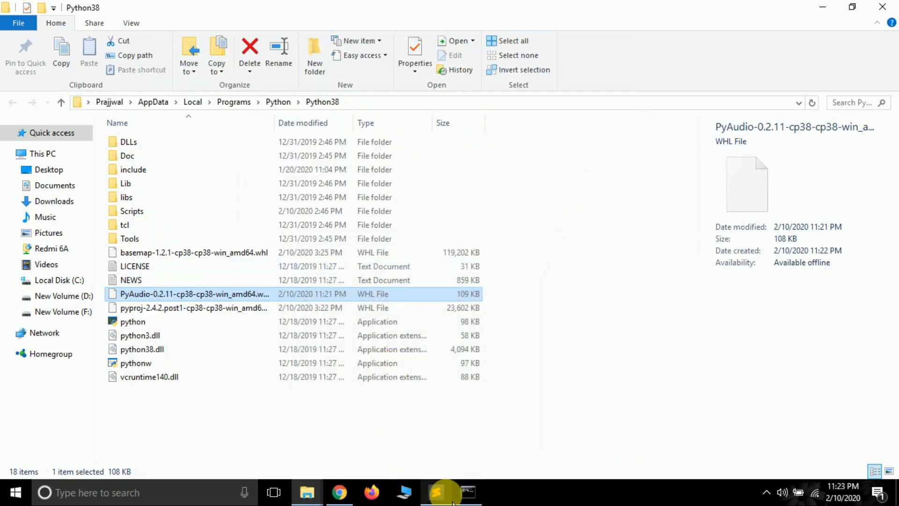
pyautogui.click(436, 492)
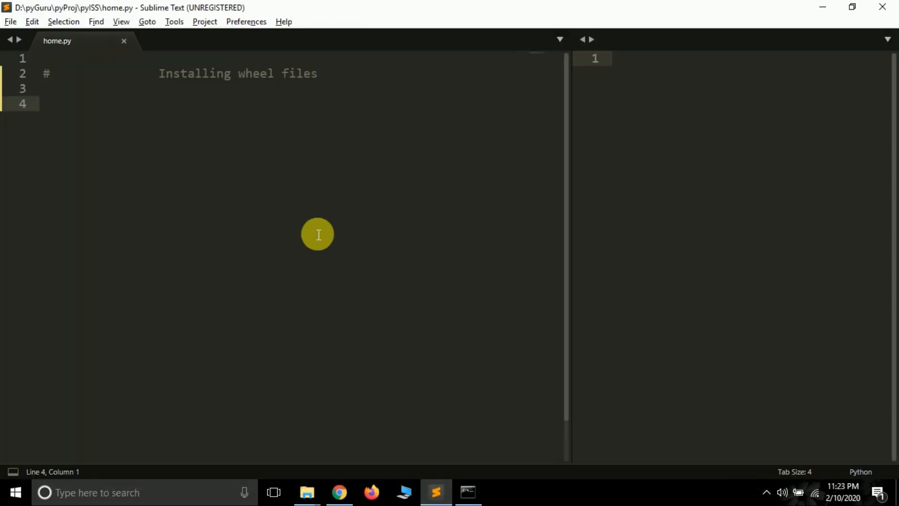
# Add 'import pyaudio' to home.py, run it in the Python REPL, and close the REPL
pyautogui.write('p')
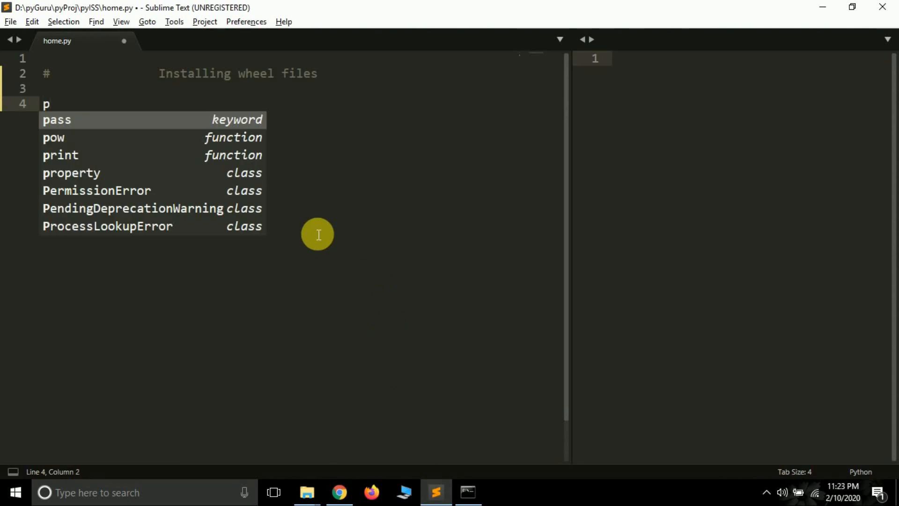
pyautogui.write('import')
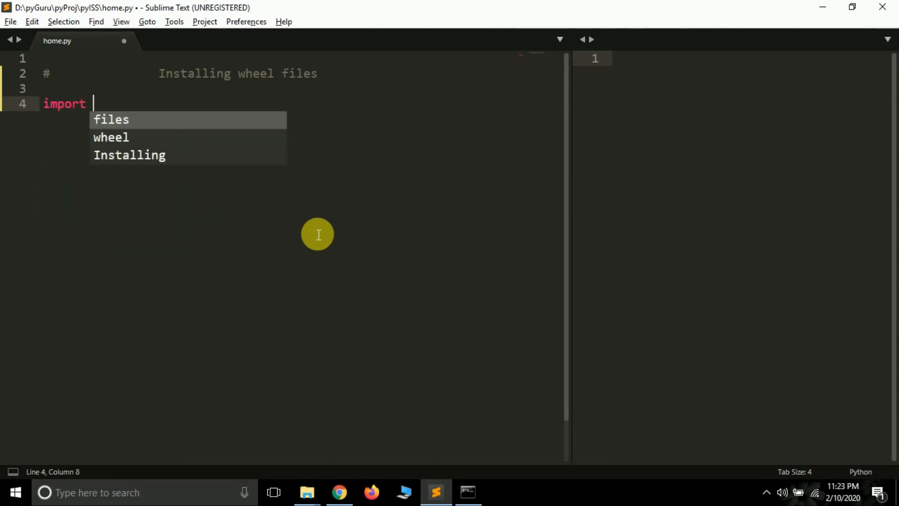
pyautogui.write('pya')
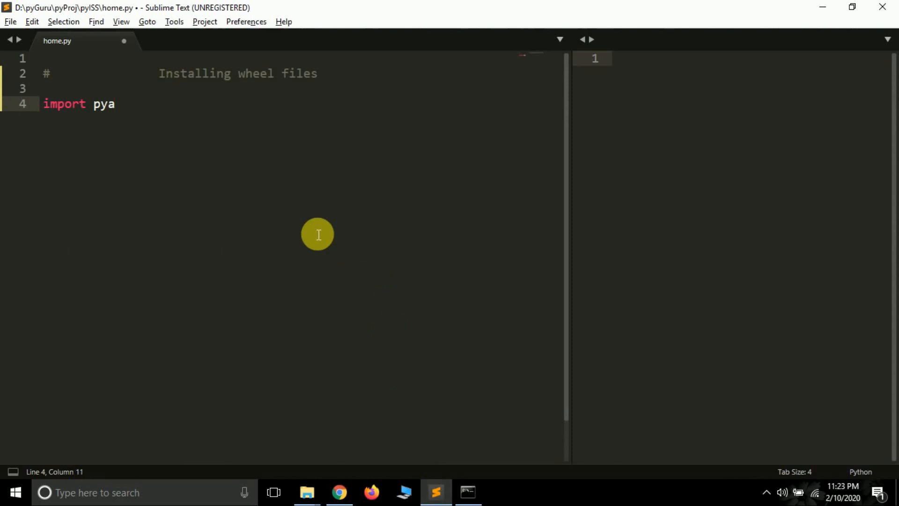
pyautogui.write('udio')
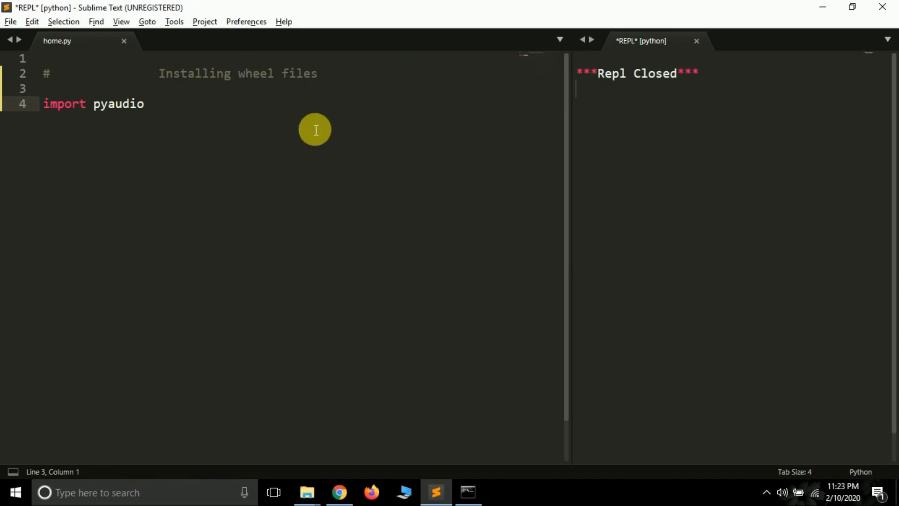
pyautogui.click(696, 40)
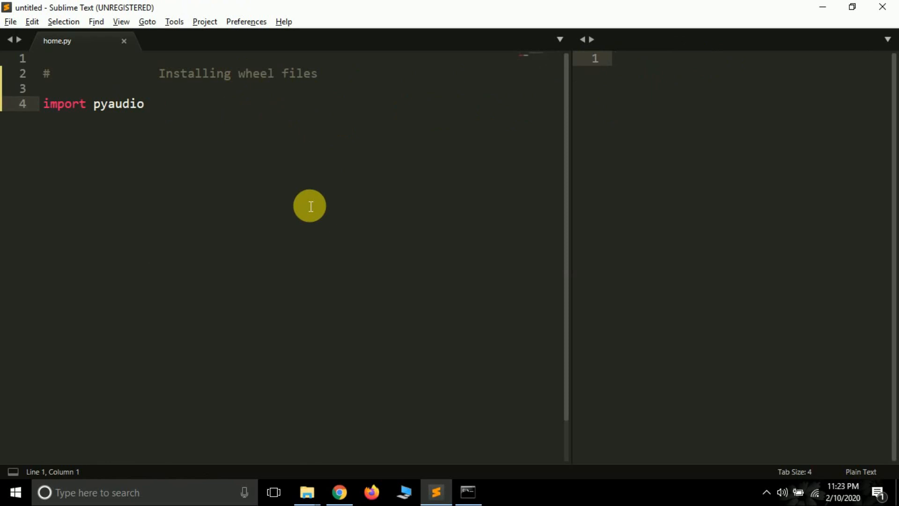
pyautogui.click(616, 58)
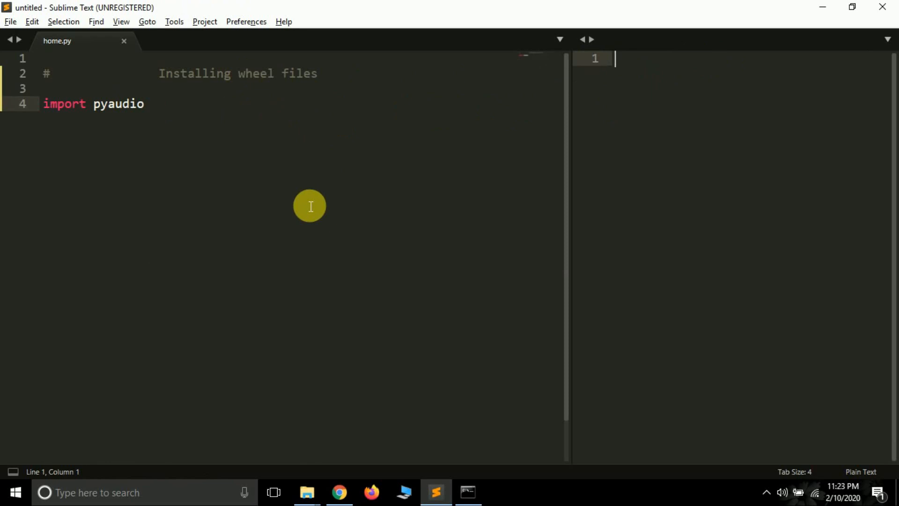